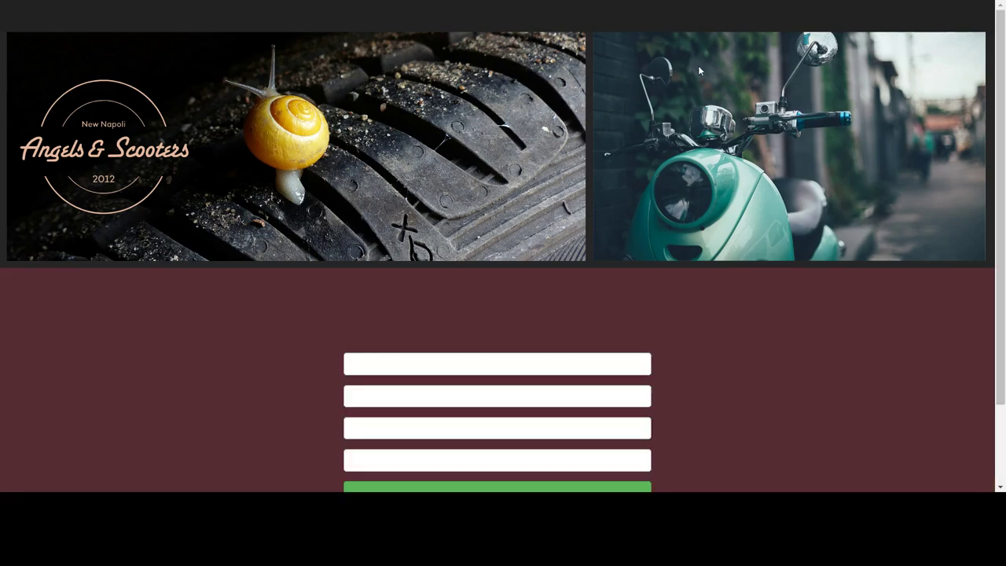
scroll("down", 3)
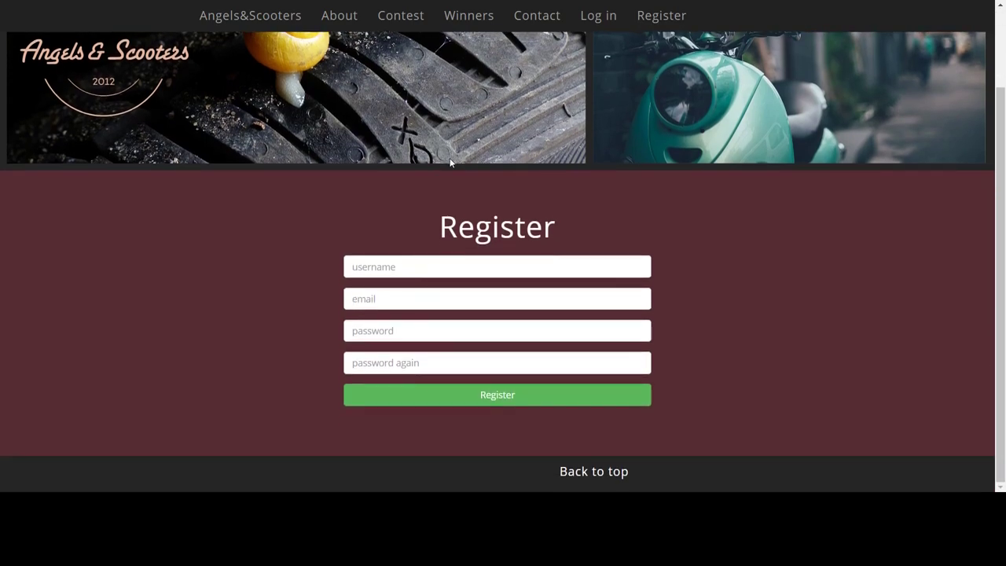
left_click(496, 267)
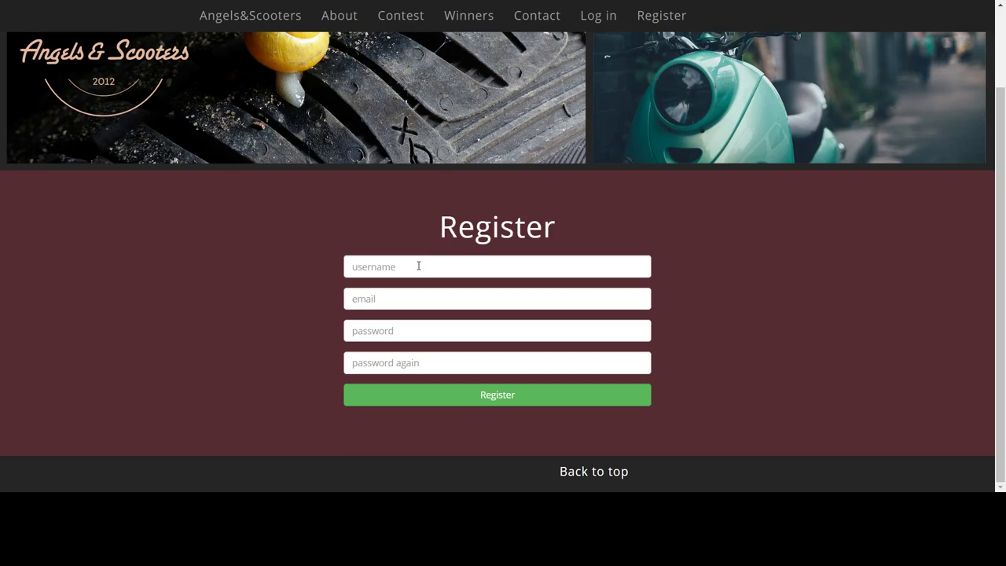
mouse_move(737, 328)
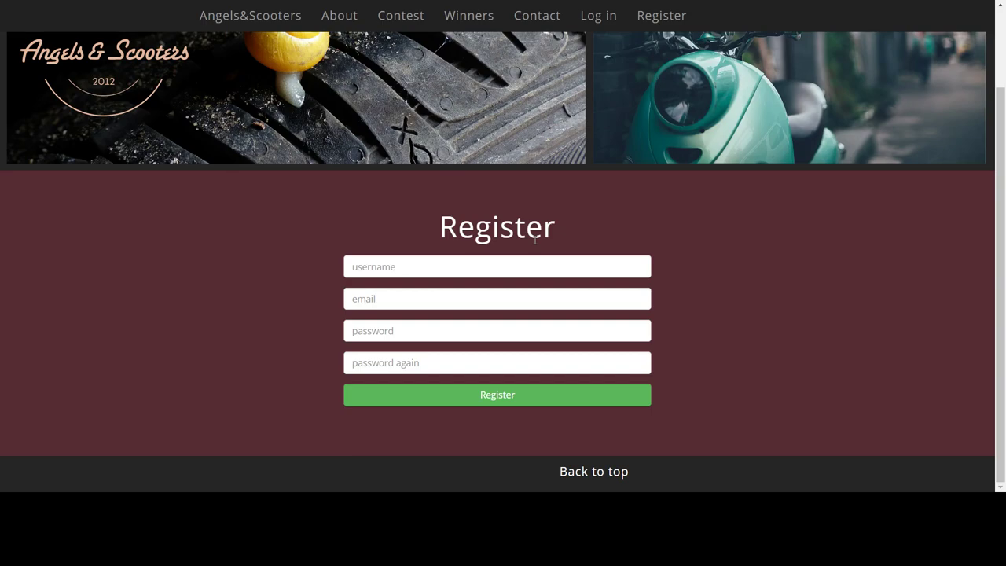
type("test")
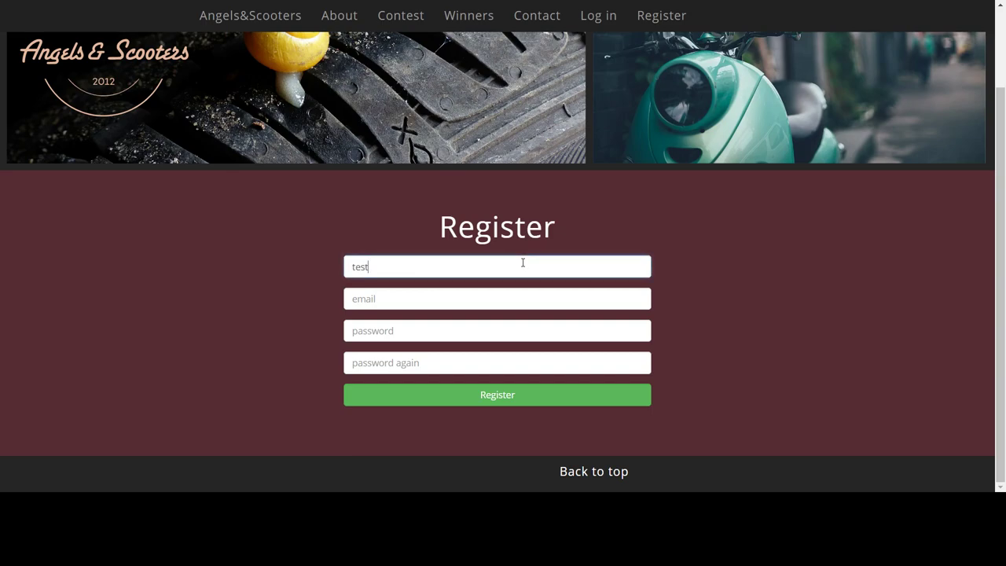
type("test1")
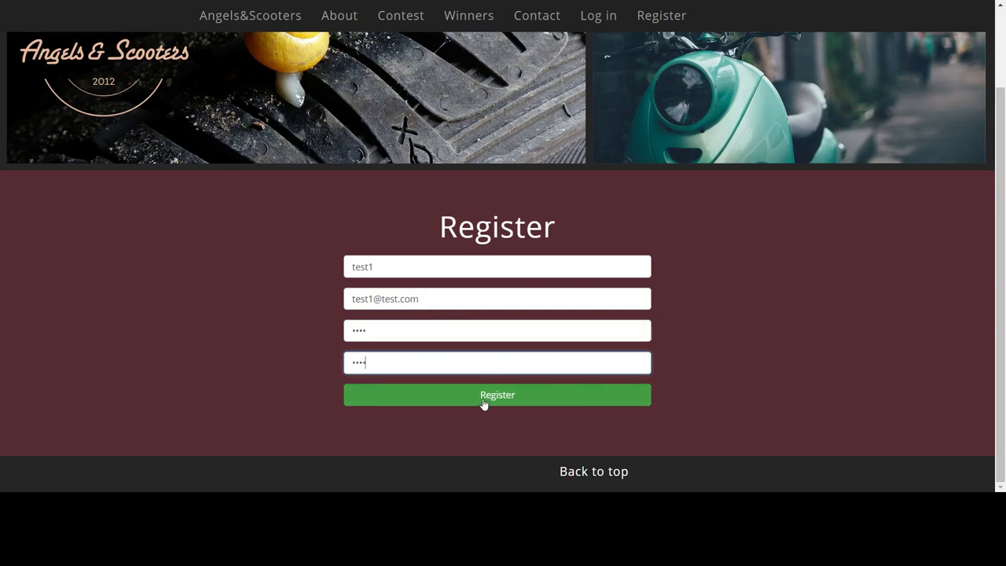
left_click(496, 394)
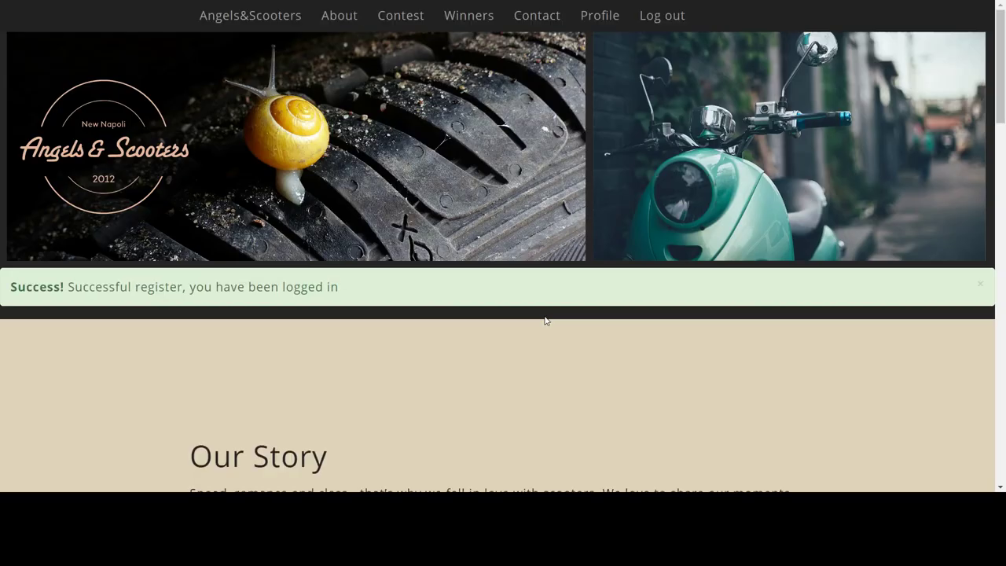
scroll("down", 3)
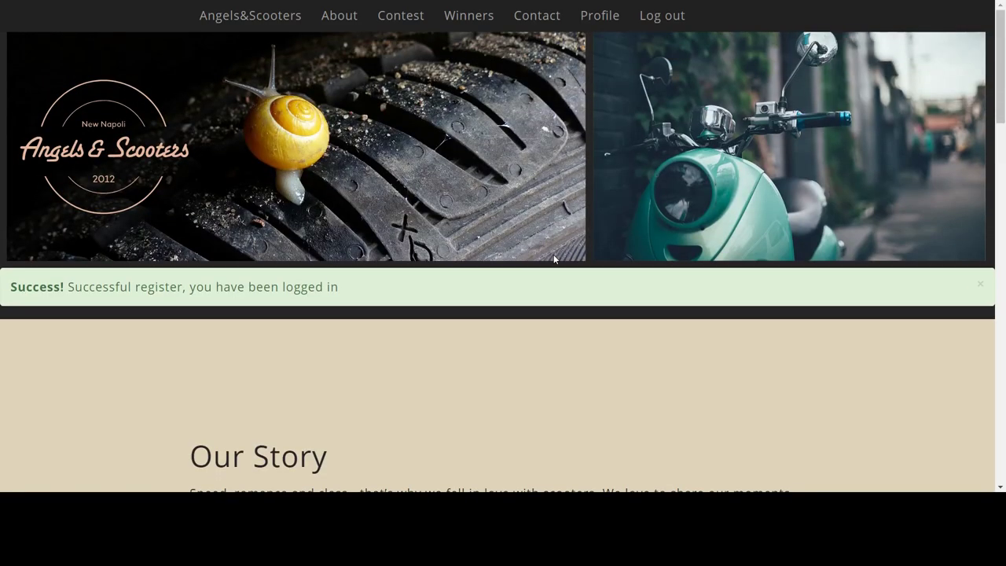
left_click(599, 15)
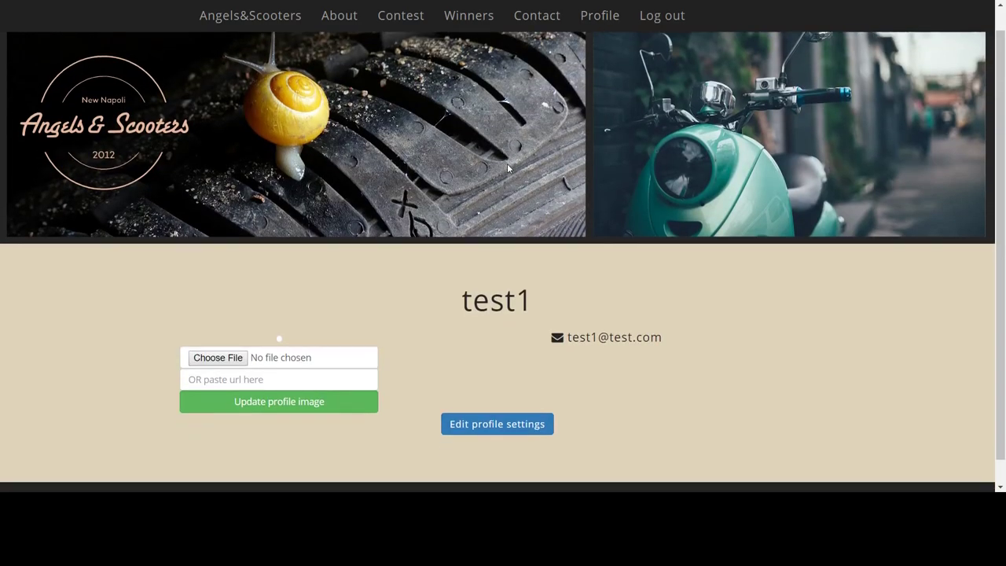
scroll("down", 3)
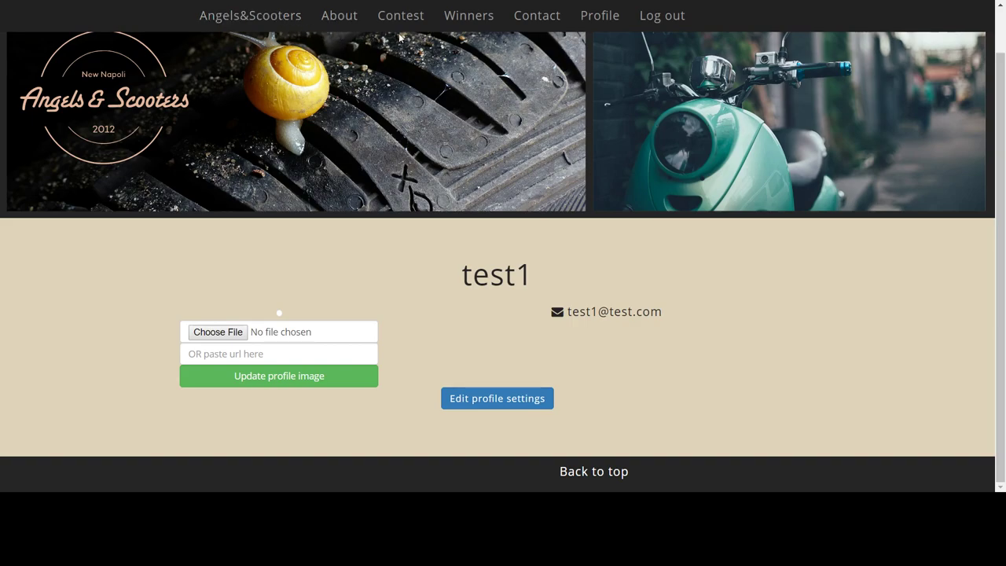
mouse_move(635, 61)
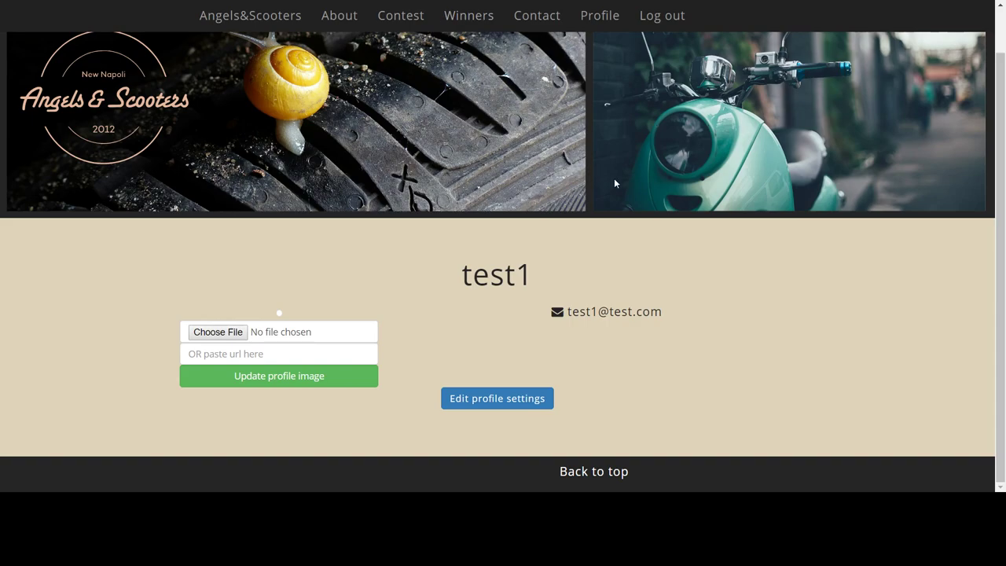
mouse_move(705, 256)
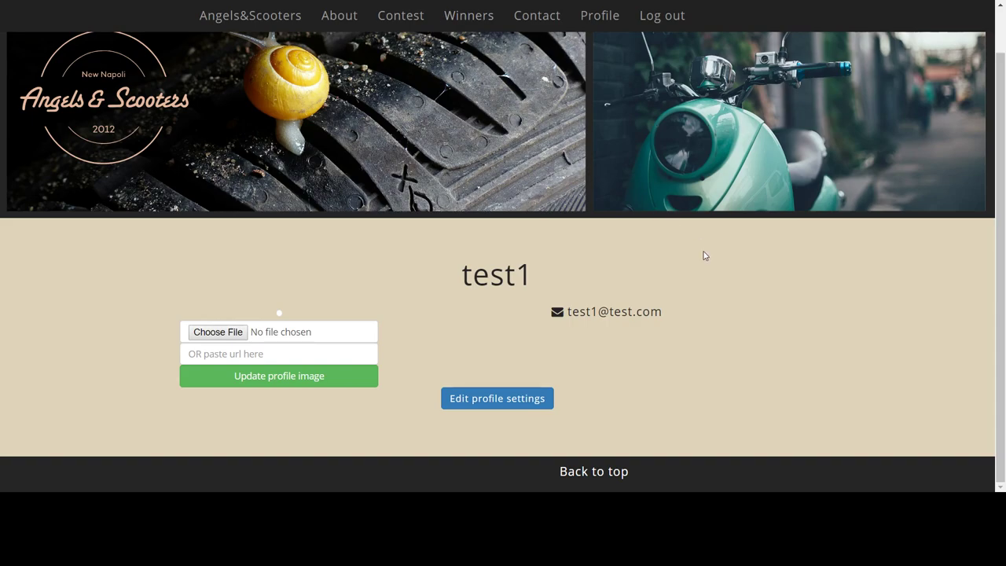
mouse_move(822, 449)
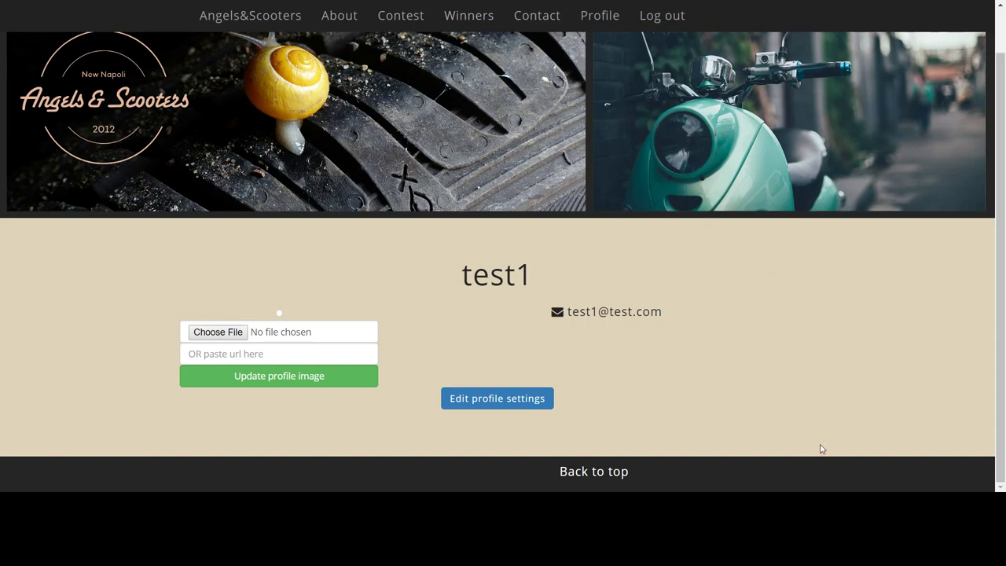
Record network requests in DevTools while navigating to the Winners section.
key("F12")
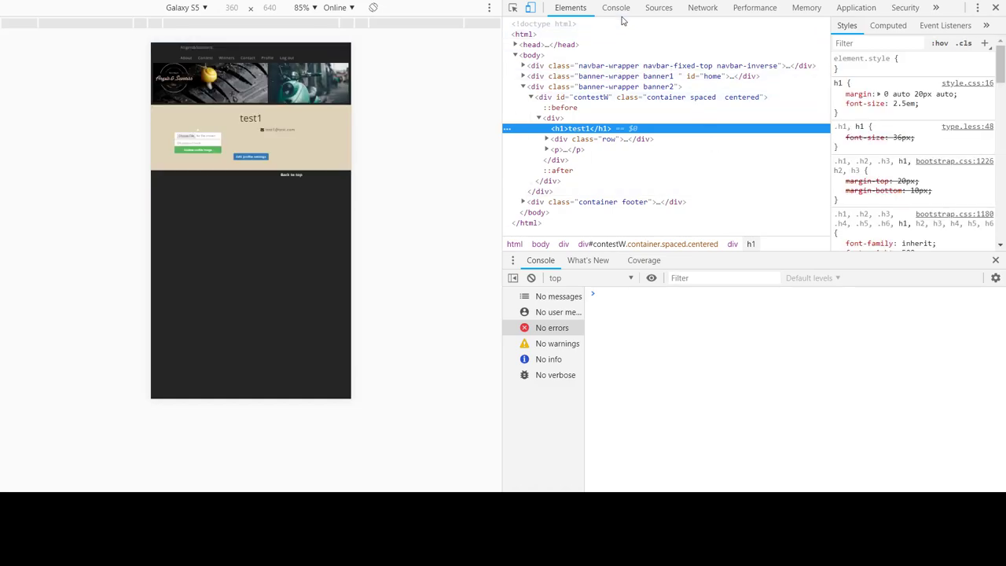
left_click(702, 7)
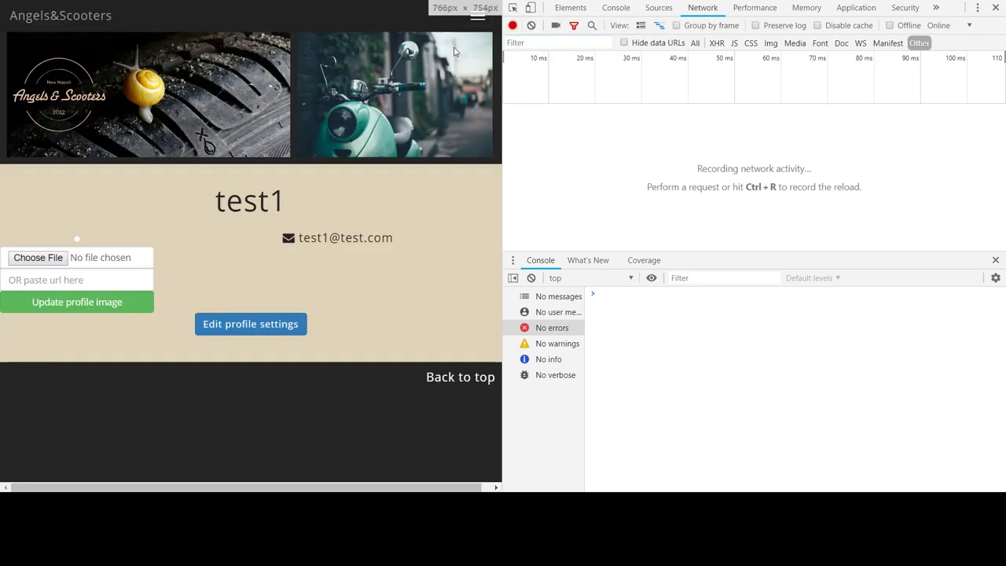
left_click(477, 15)
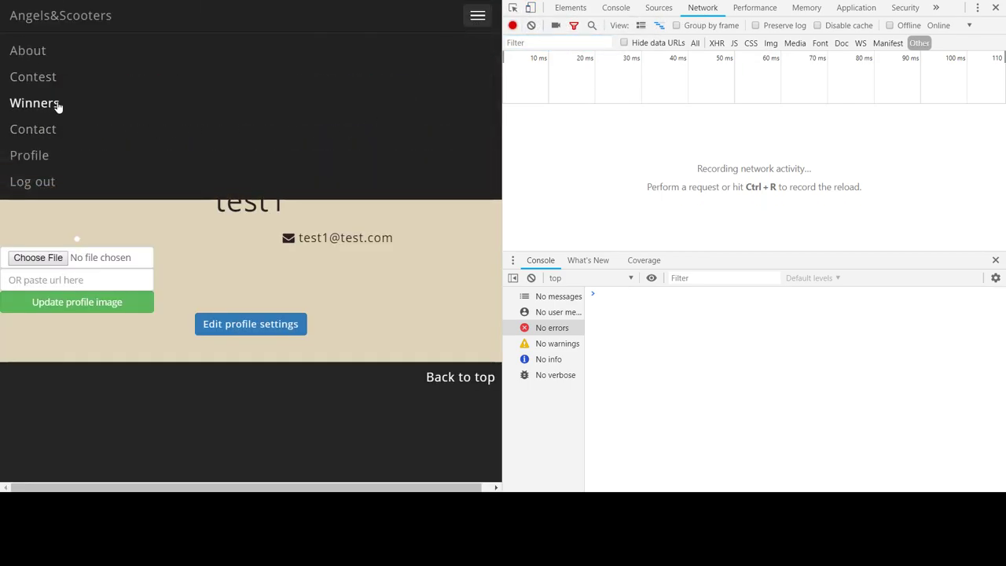
left_click(34, 103)
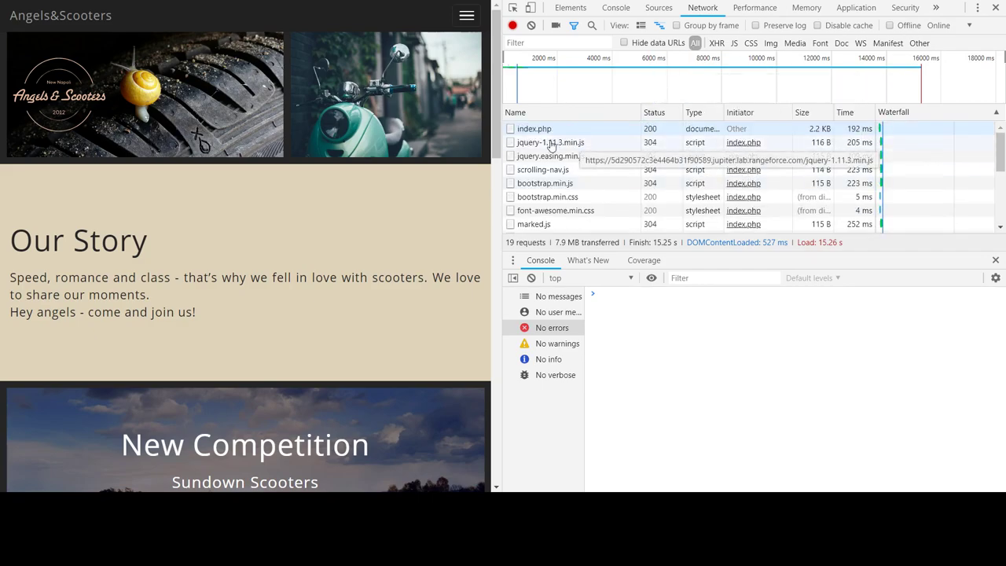
scroll("down", 3)
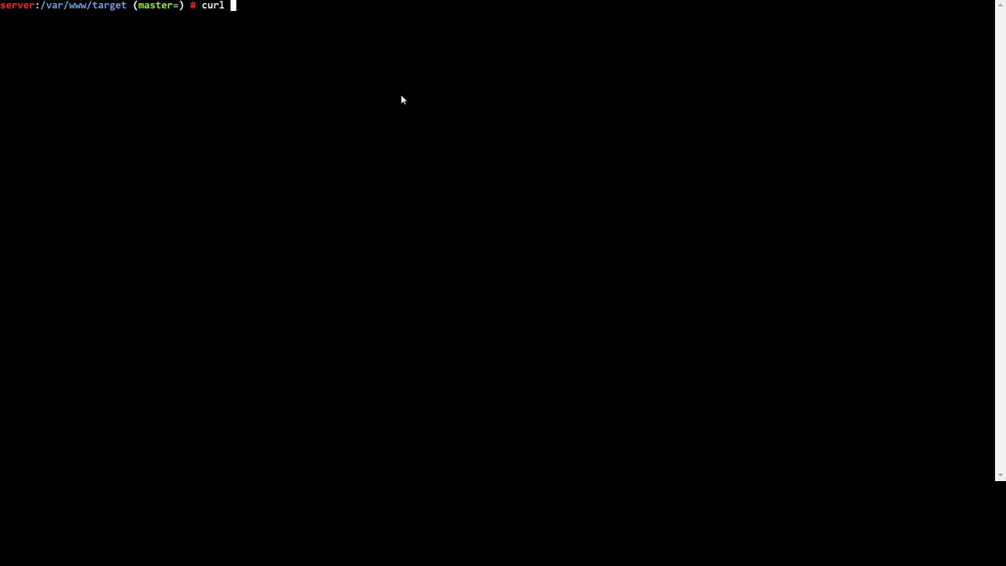
Run curl -I on index.php to inspect the PHPSESSID set-cookie header.
type("-I")
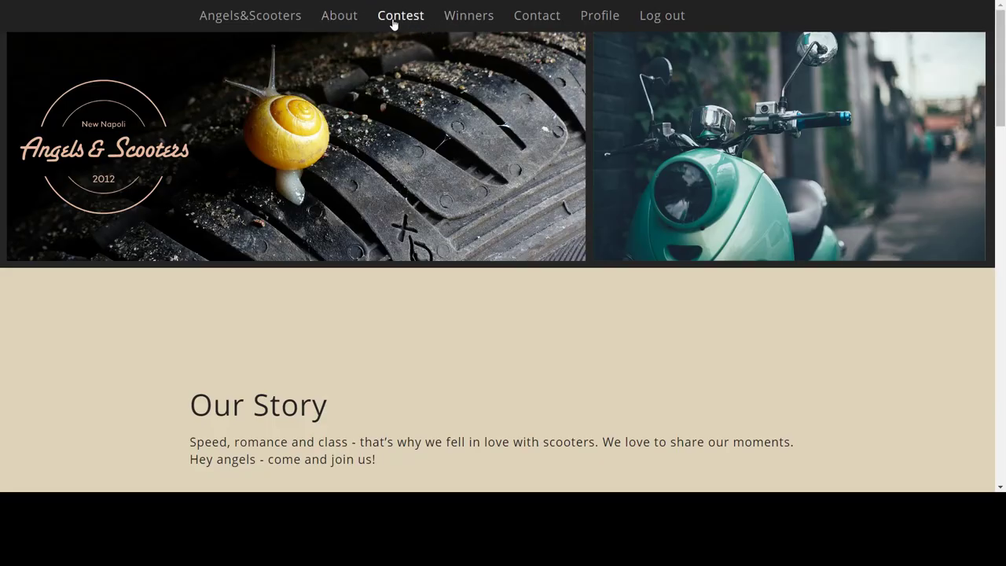
left_click(400, 15)
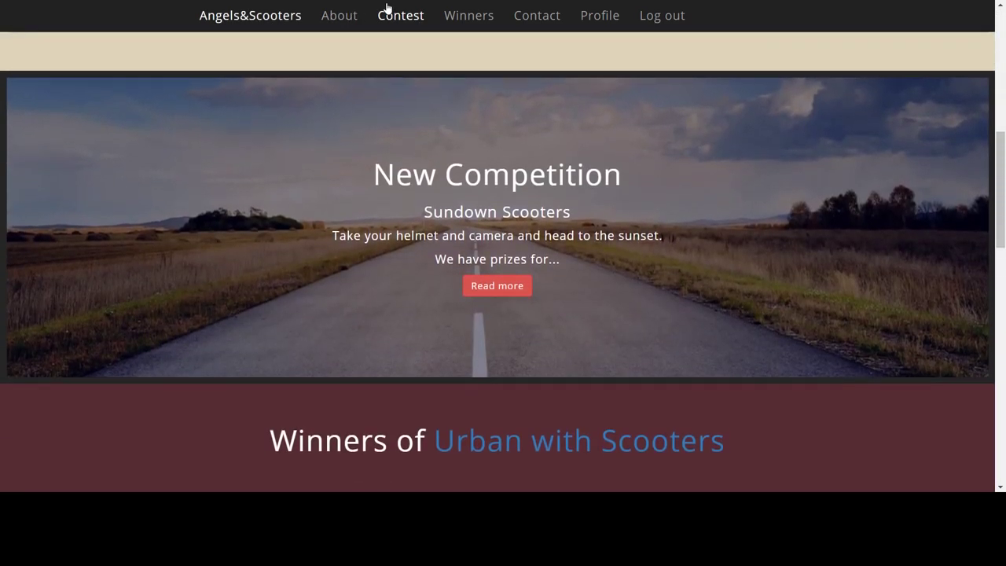
left_click(250, 14)
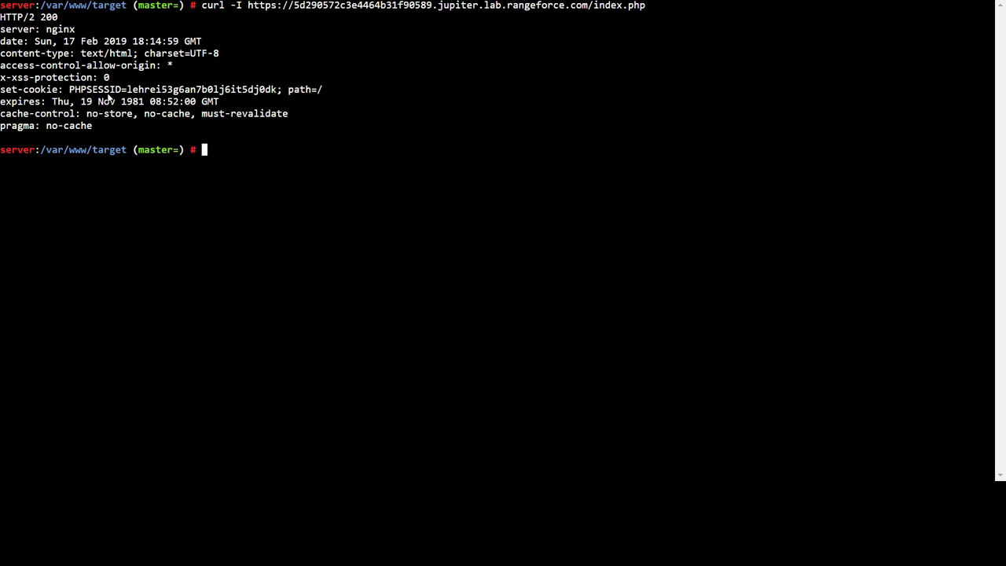
mouse_move(128, 94)
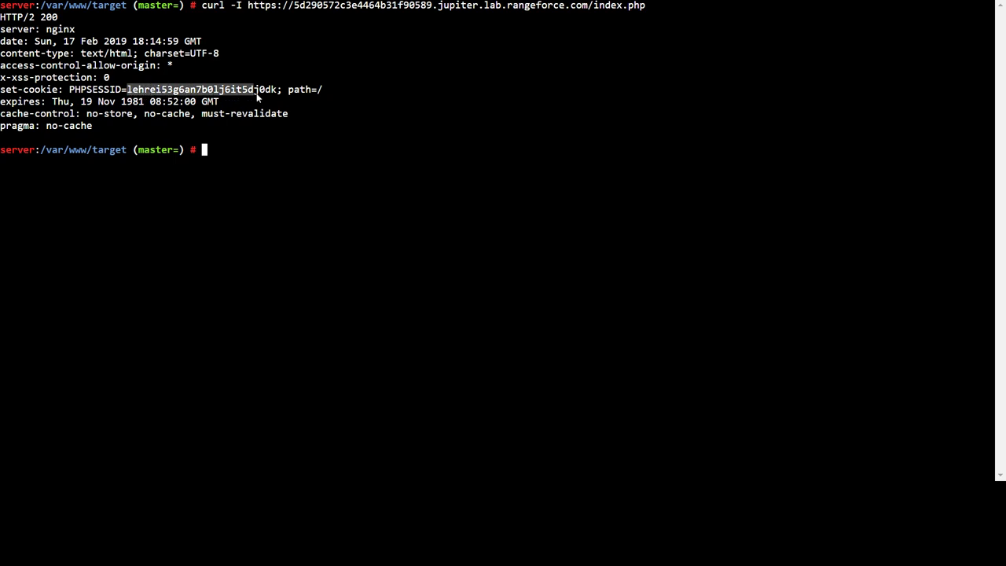
mouse_move(231, 101)
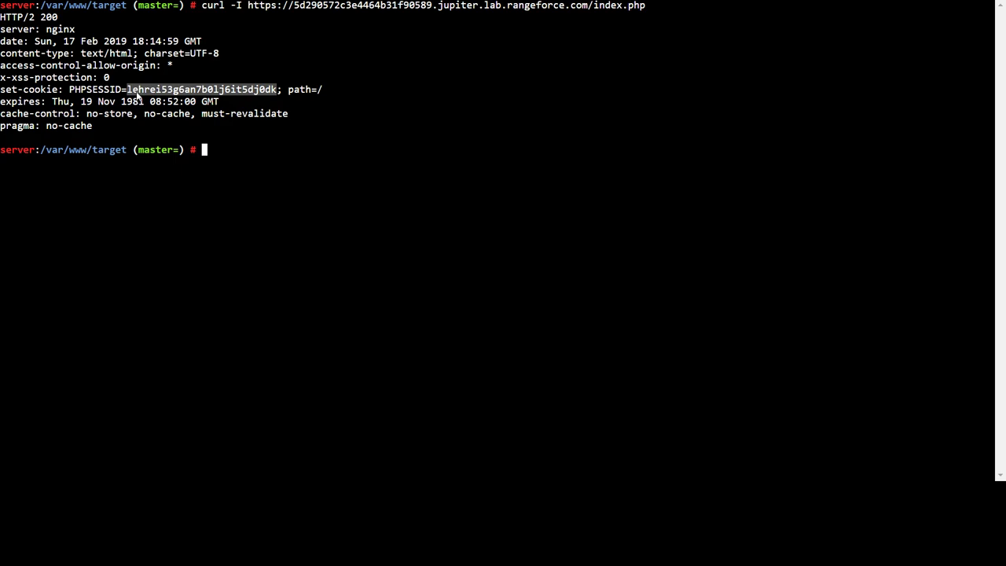
mouse_move(276, 122)
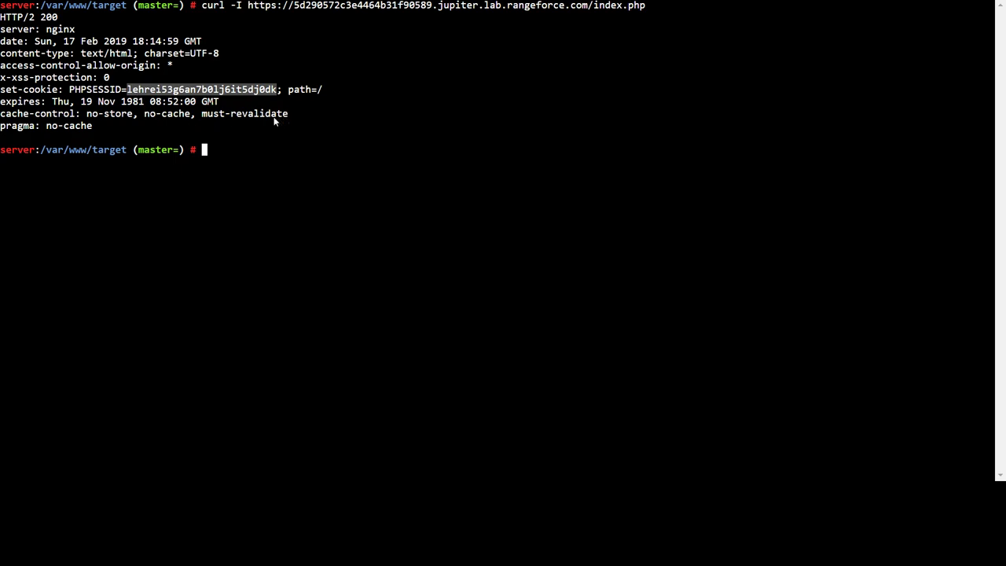
mouse_move(250, 95)
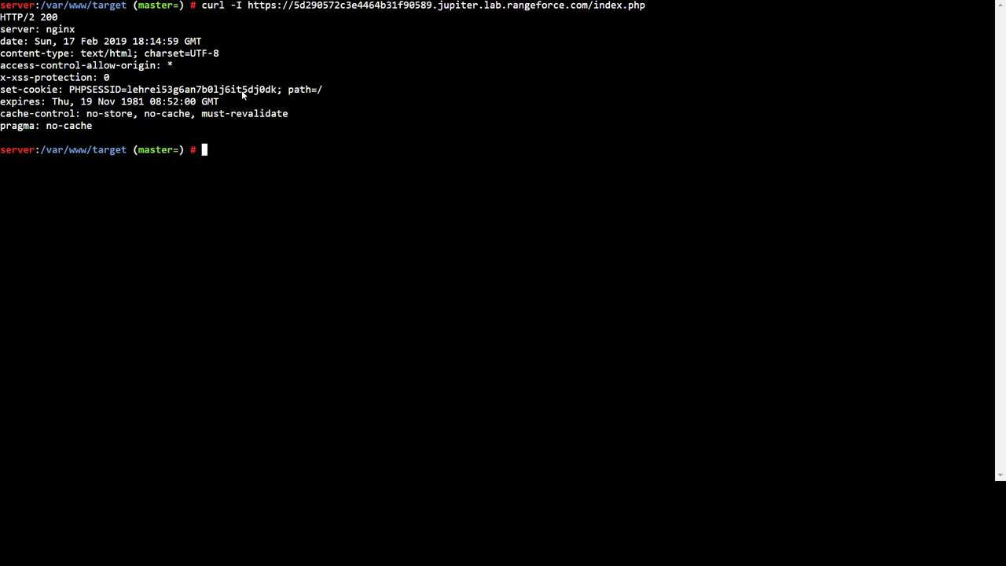
mouse_move(259, 81)
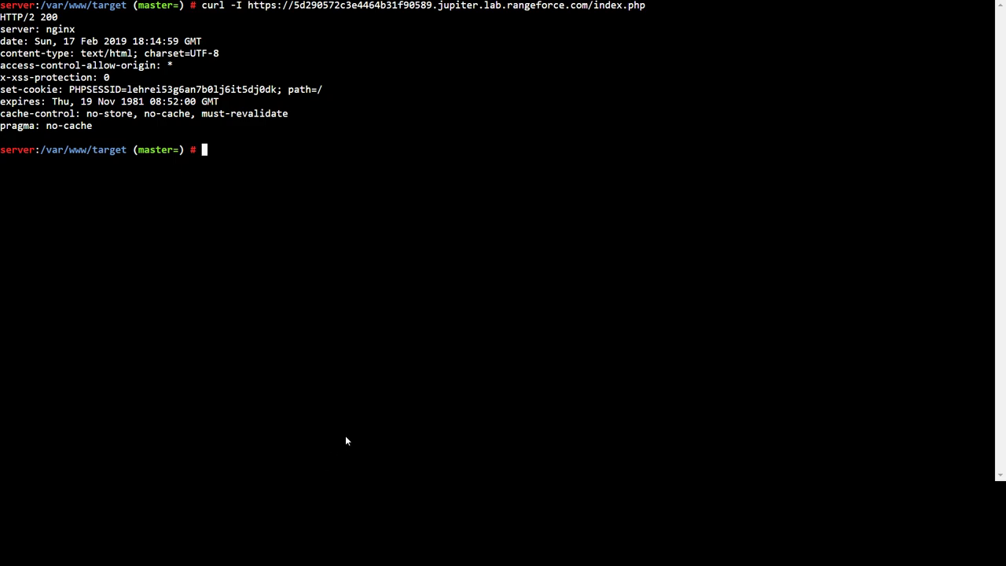
mouse_move(344, 422)
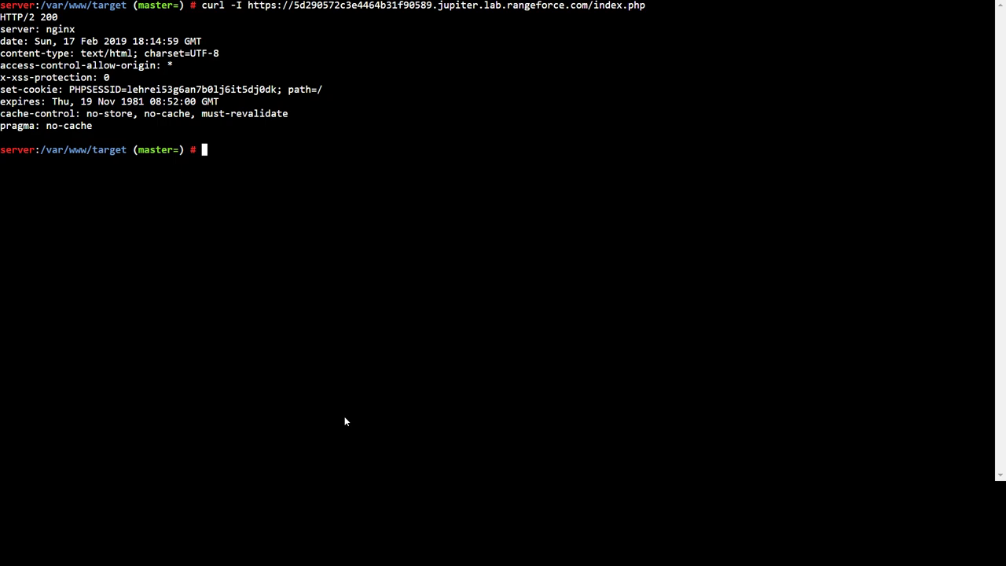
mouse_move(291, 174)
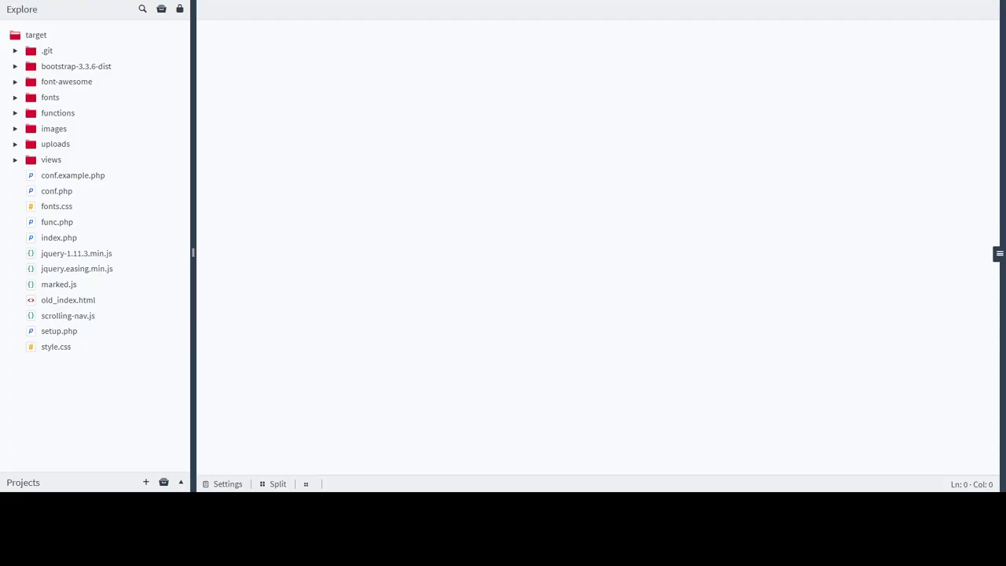
Open functions/session.php in the Codiad editor.
left_click(50, 159)
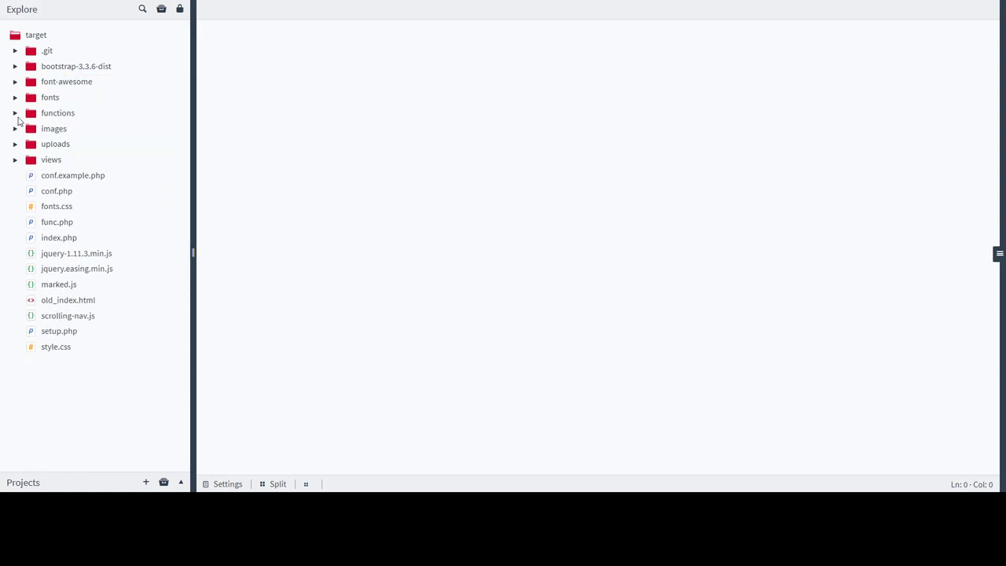
left_click(57, 112)
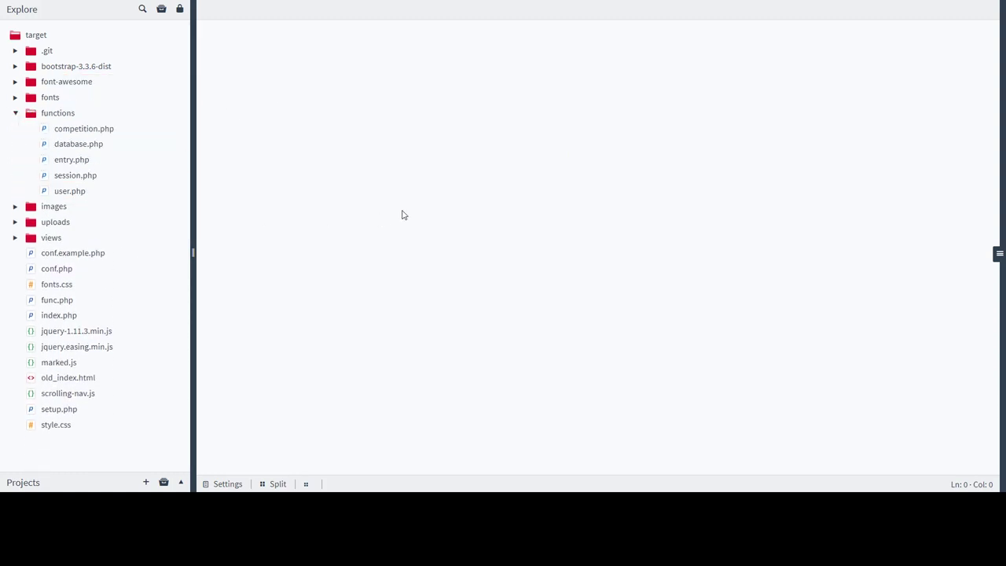
left_click(70, 191)
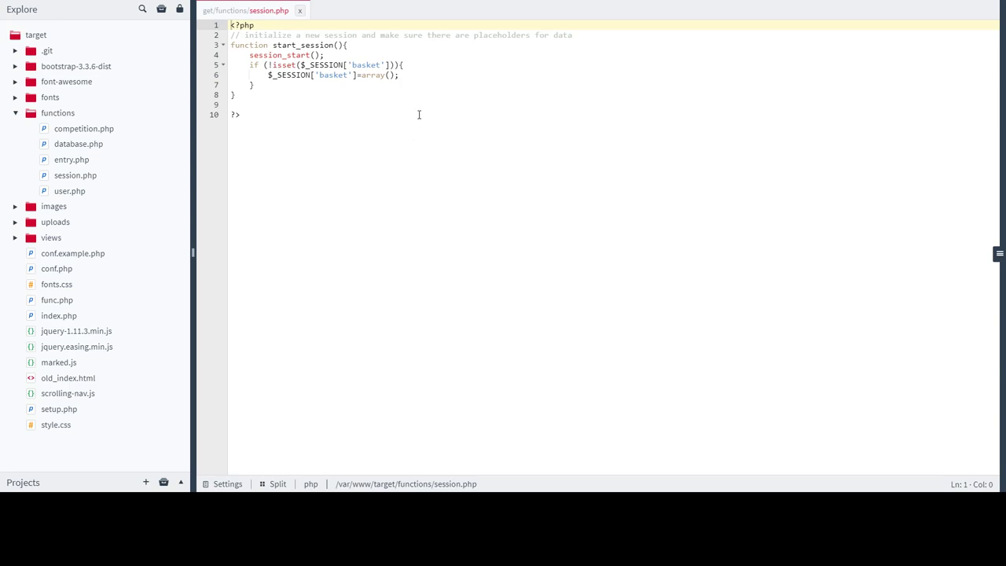
Add setcookie(name, value, expireTime, path, domain, secure, httponly); above session_start().
type("setcookie(name, value, expireTime, path, domain, secure, httponly);")
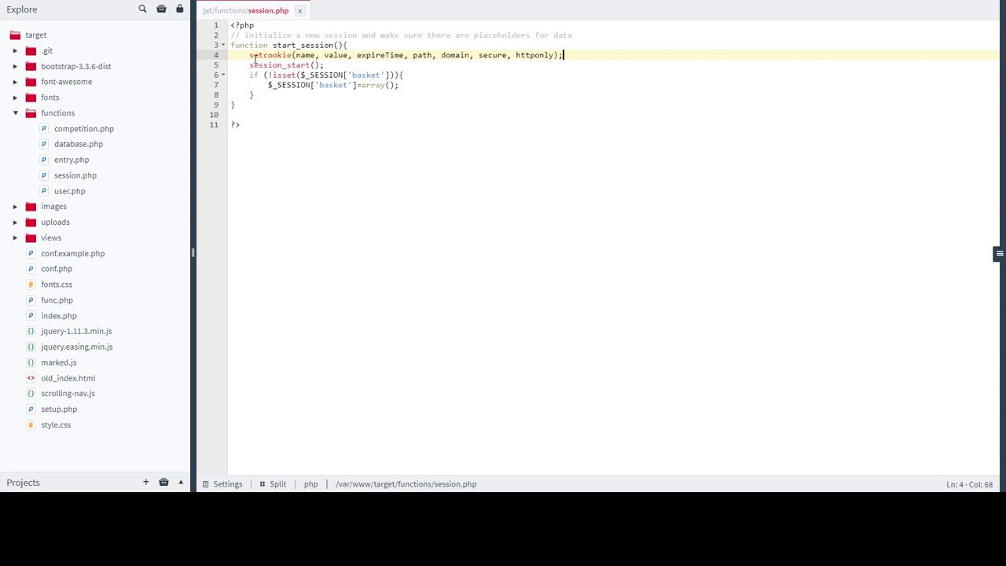
left_click_drag(562, 55, 385, 55)
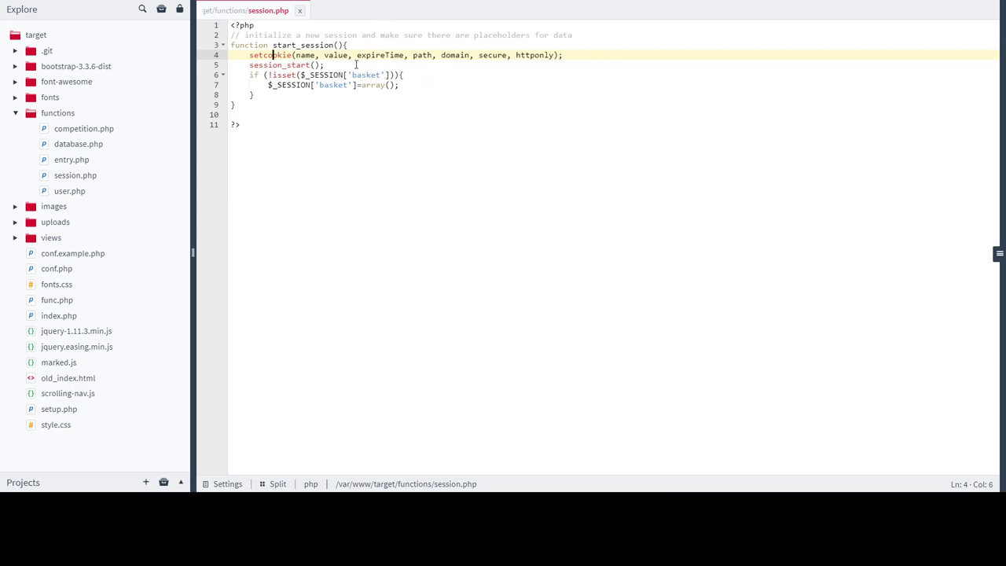
double_click(304, 55)
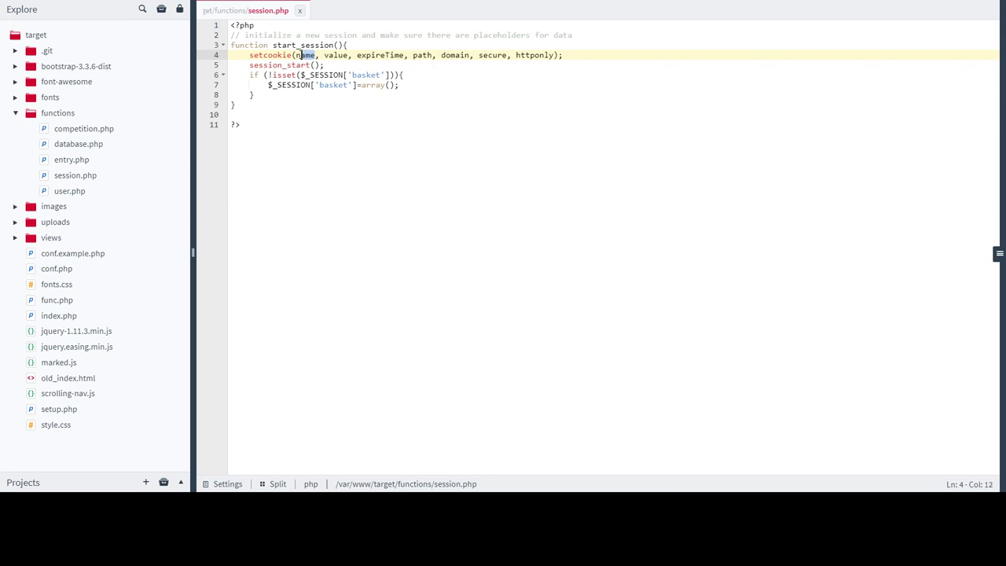
Replace the name placeholder with username.
type("USERNAME")
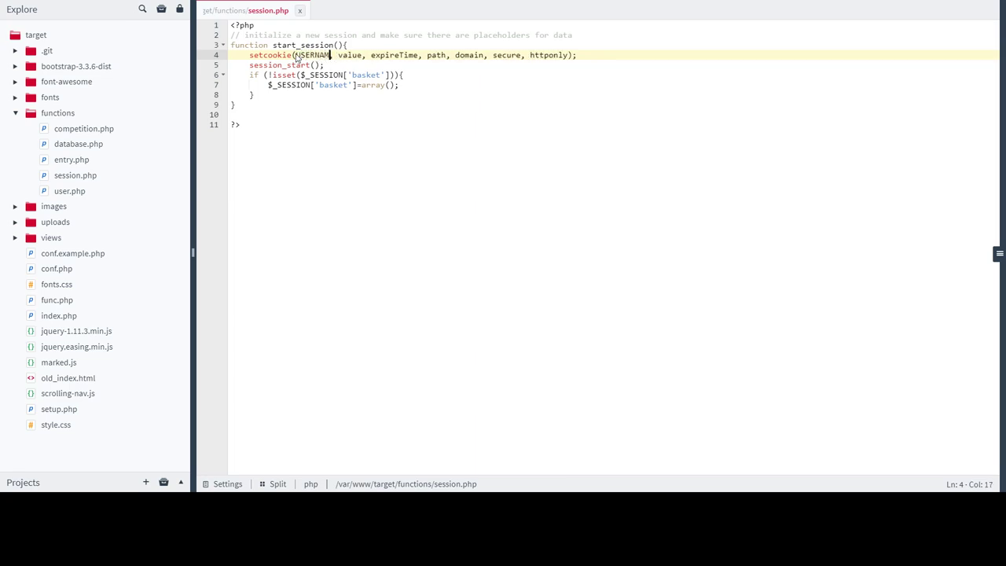
key("Backspace")
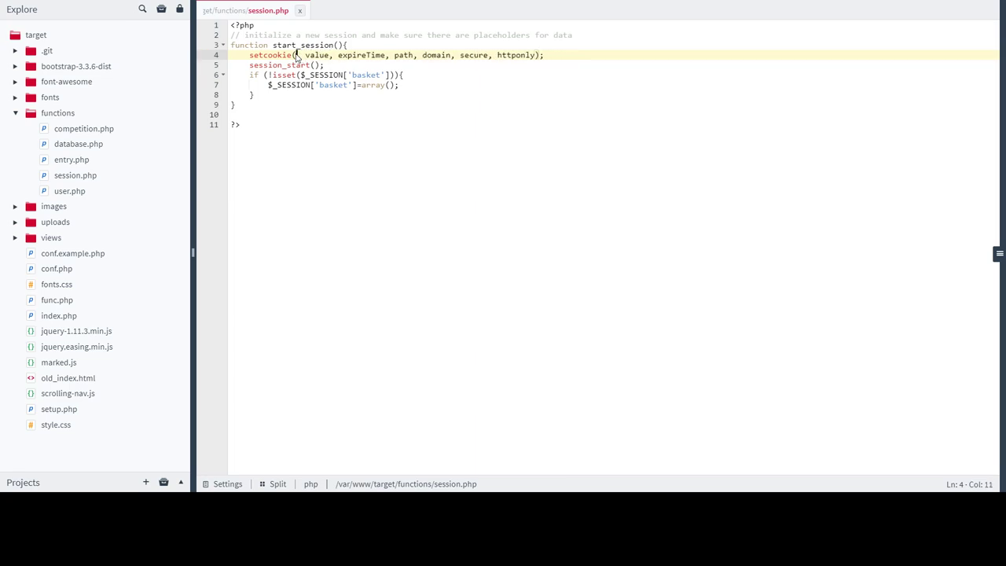
type("username")
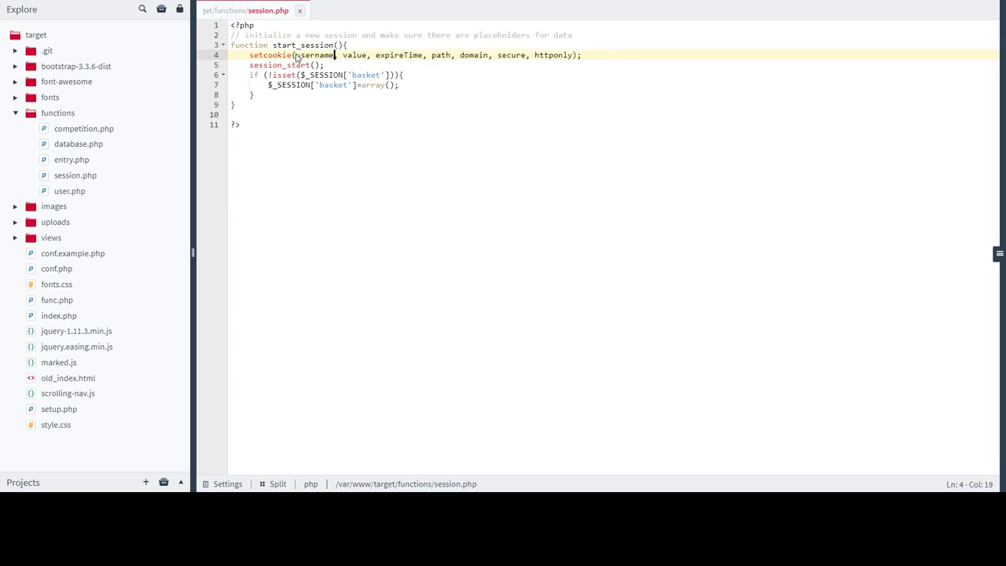
Replace the value placeholder with 'John', then save and close session.php.
double_click(356, 55)
type("j")
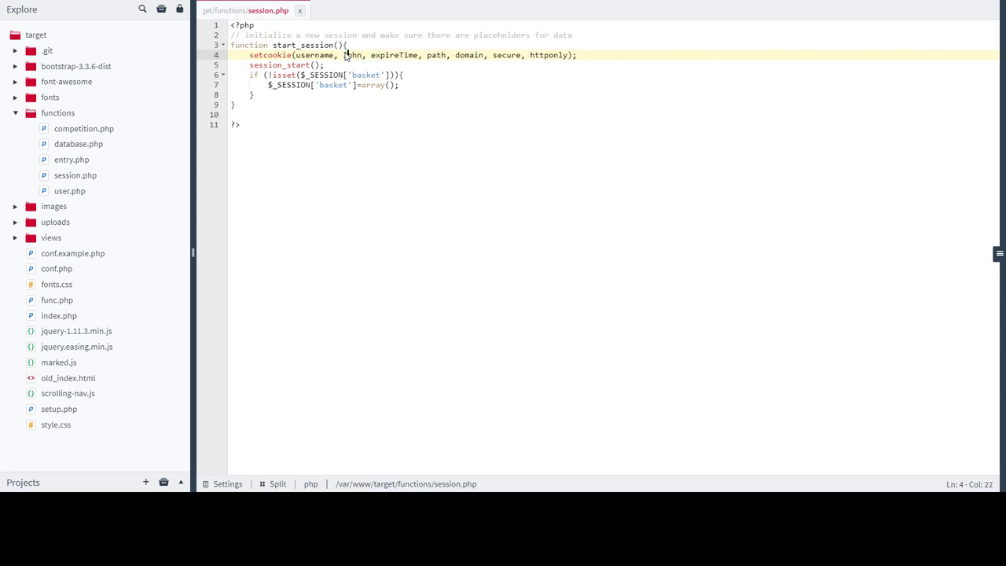
type("ohn")
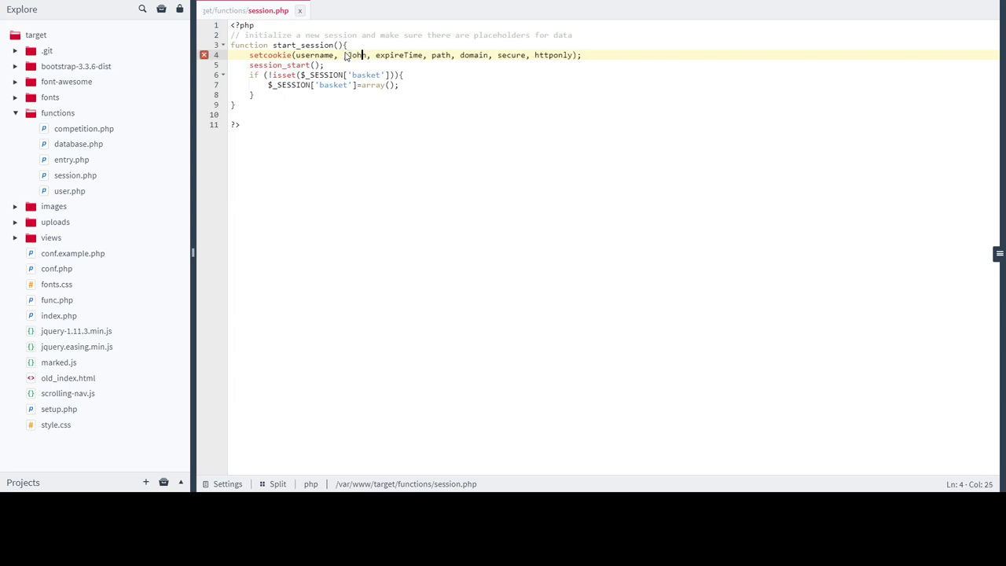
type(";")
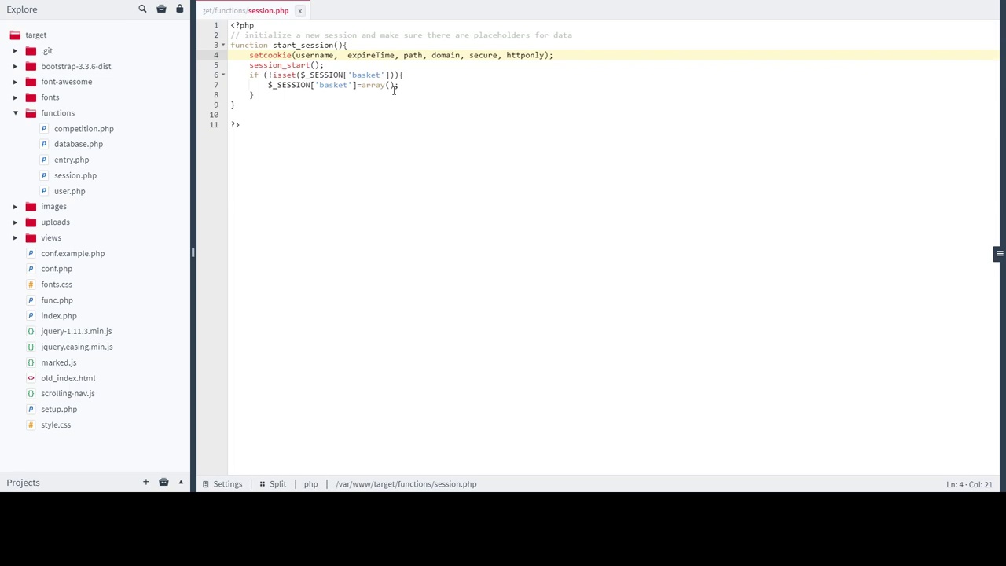
type("'")
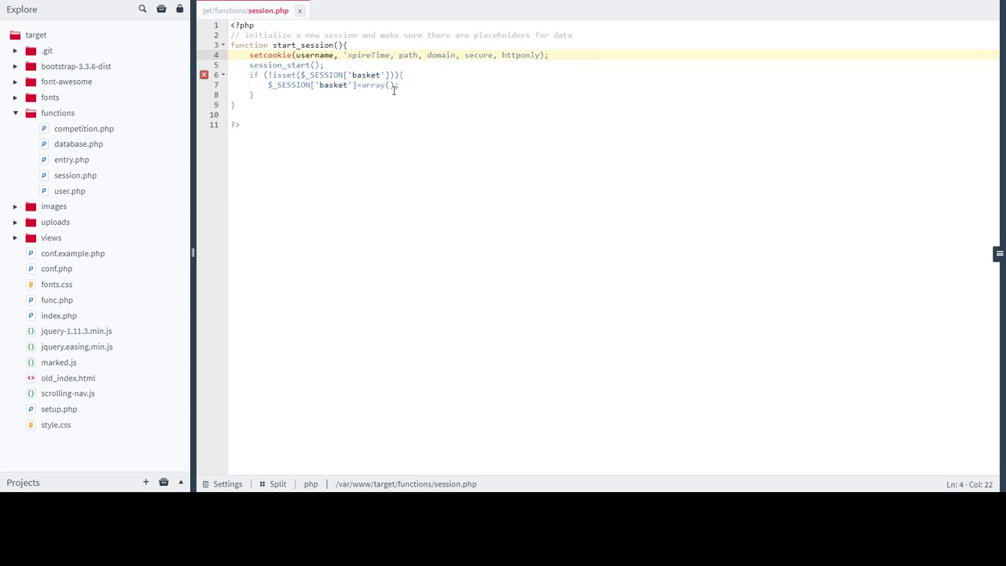
type("John")
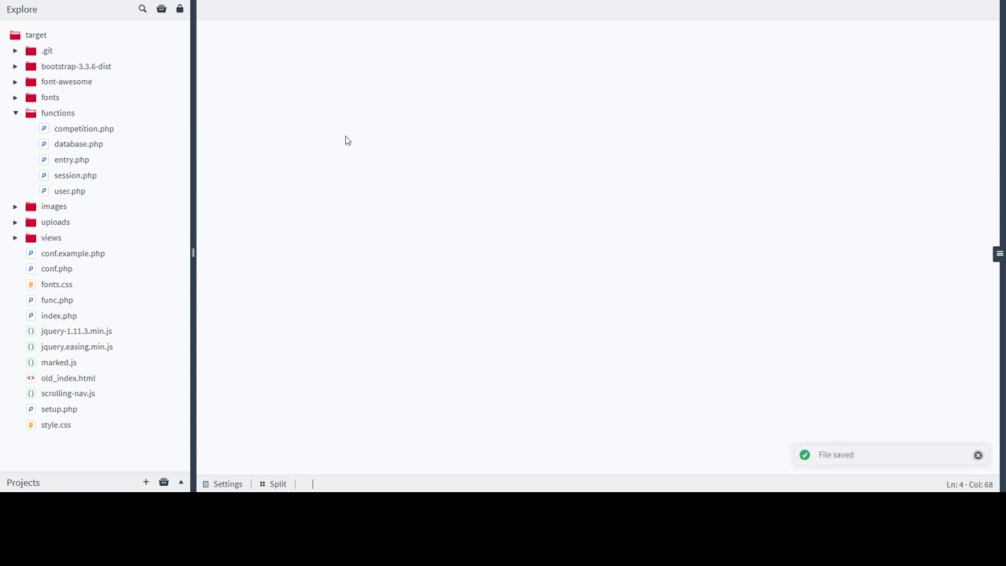
Reopen session.php and place the cursor on the first setcookie argument.
left_click(75, 175)
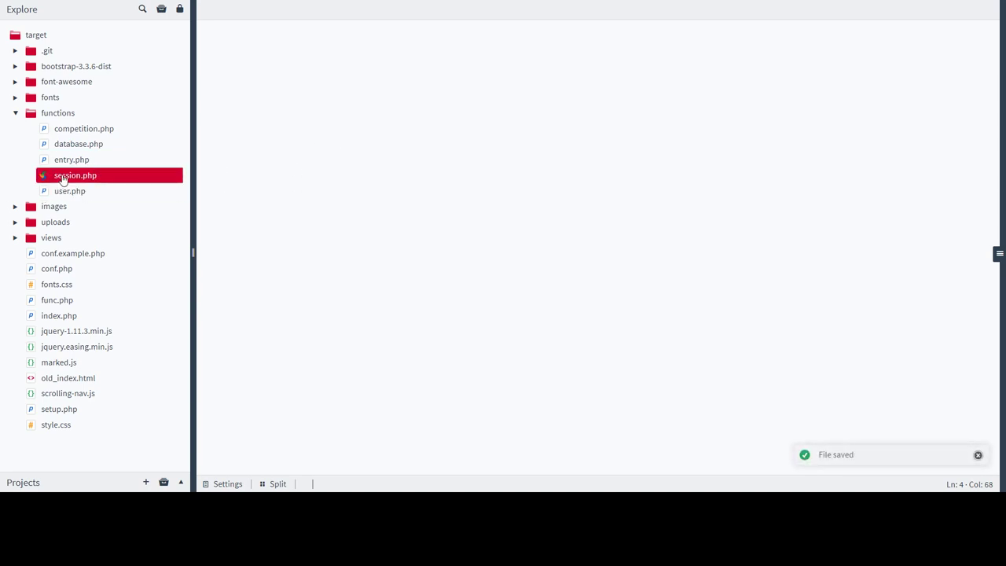
left_click(75, 175)
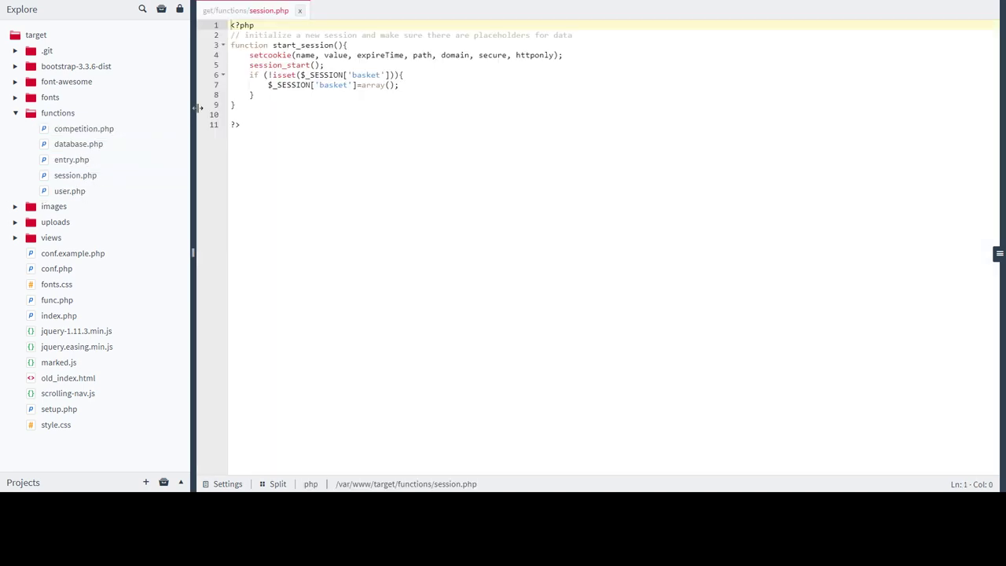
left_click(563, 55)
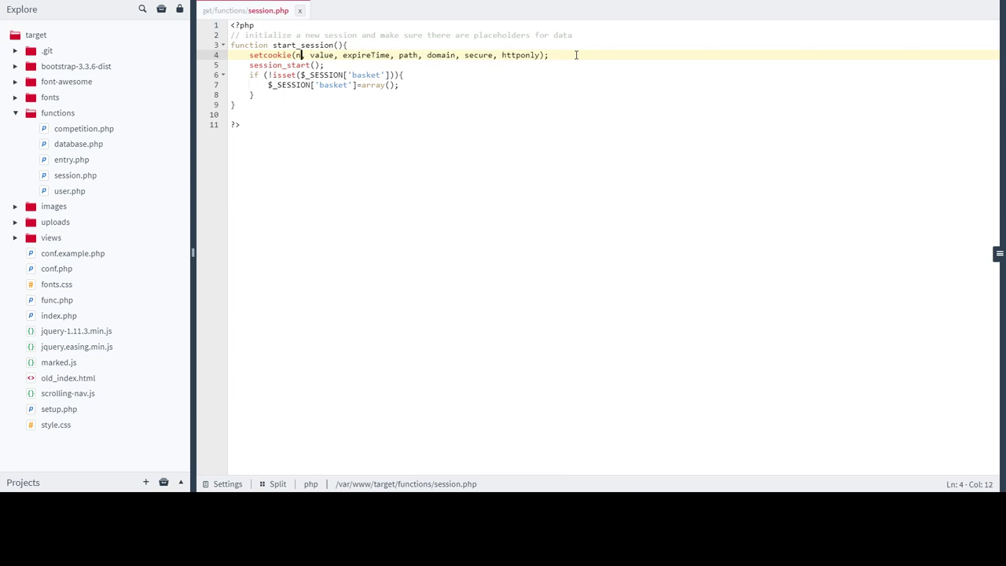
Set the setcookie name to user and value to 'john'.
type("user")
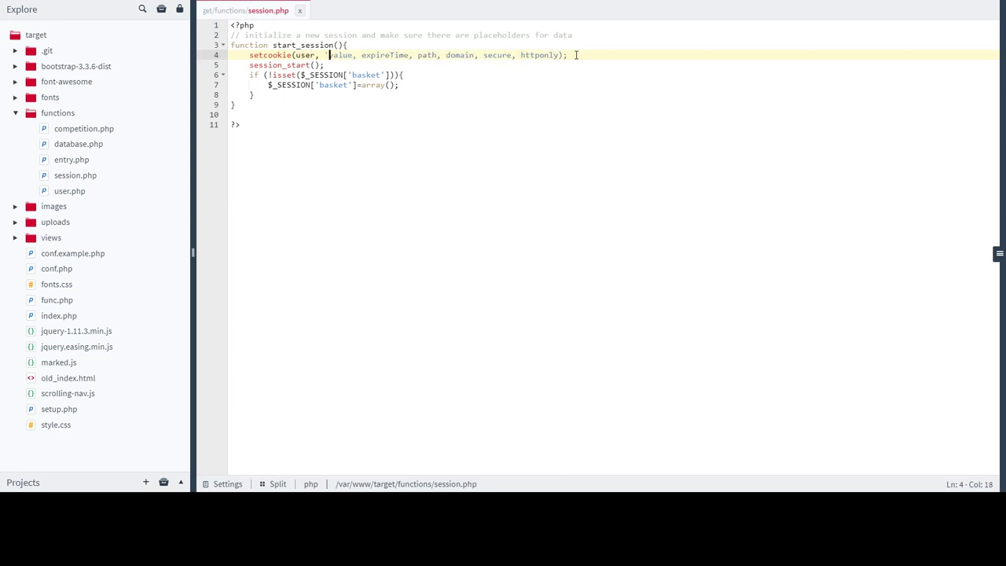
type("value")
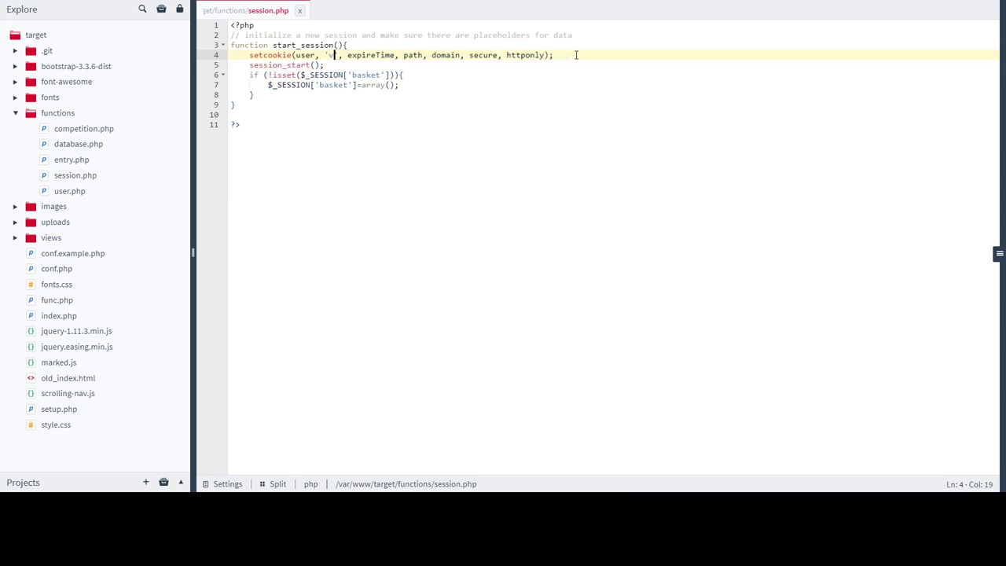
type("ohn")
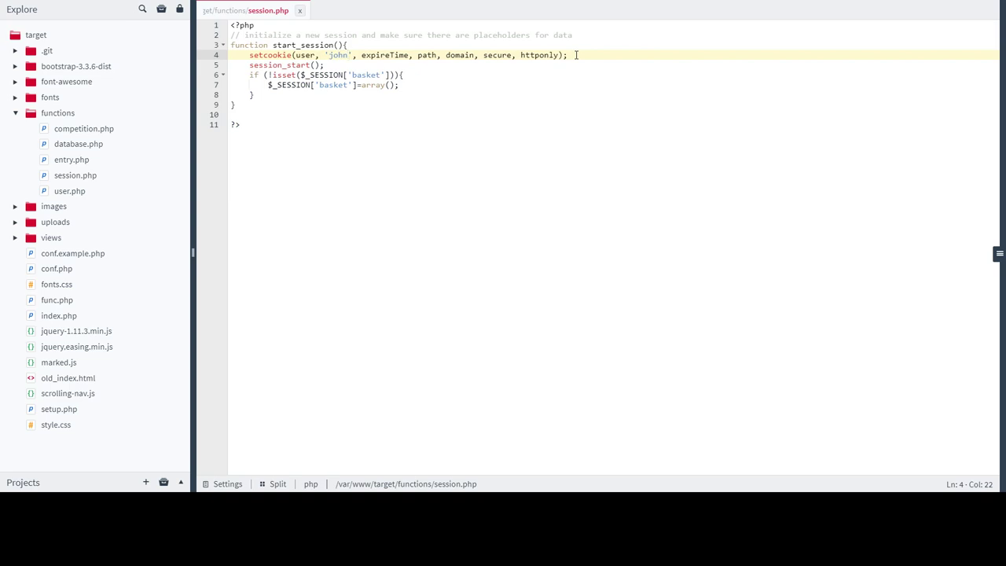
left_click(403, 55)
type(";")
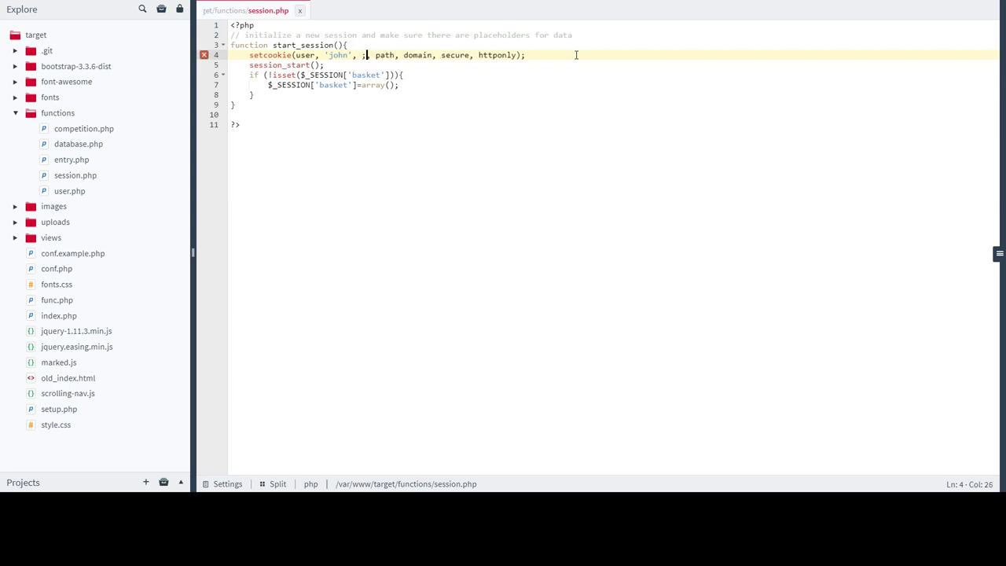
Set the setcookie expiry to '0', path '/', and domain 'test.com'.
key("Backspace")
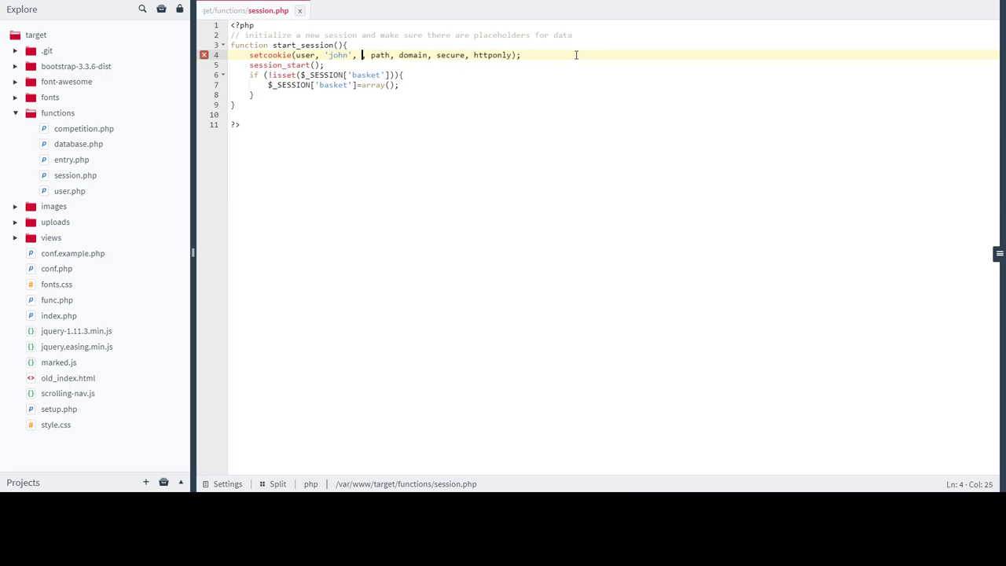
type("'0',")
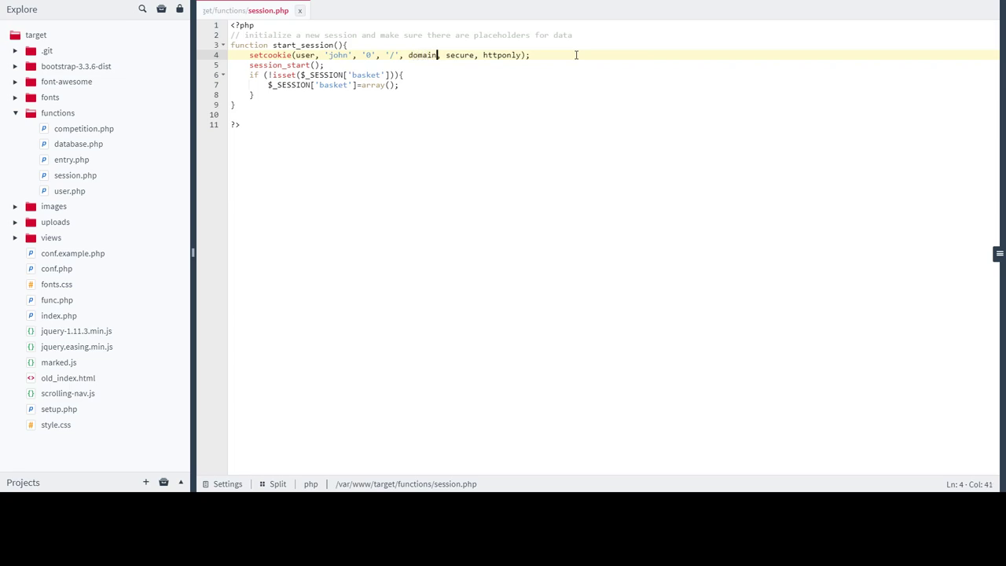
key("BackSpace")
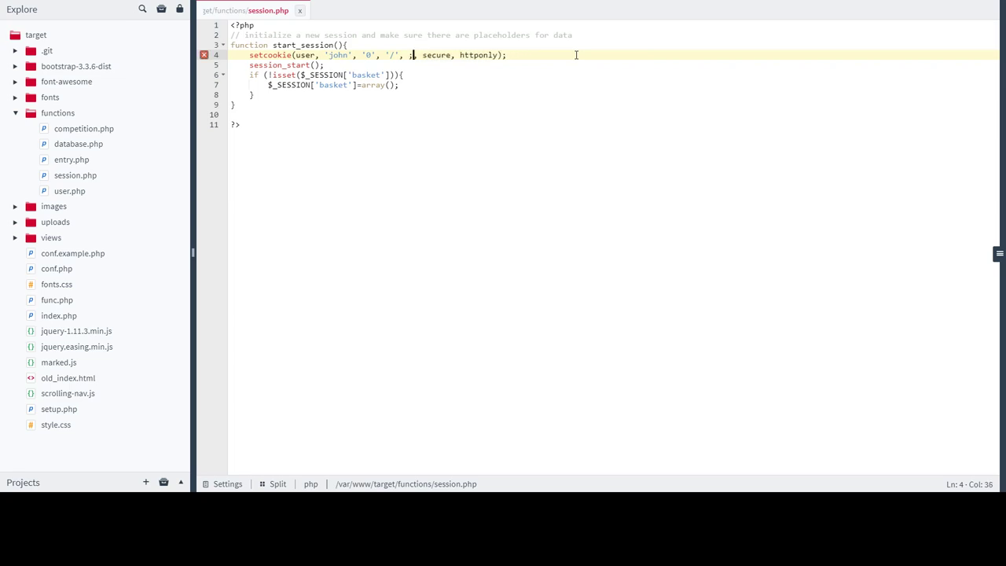
type("'test.co")
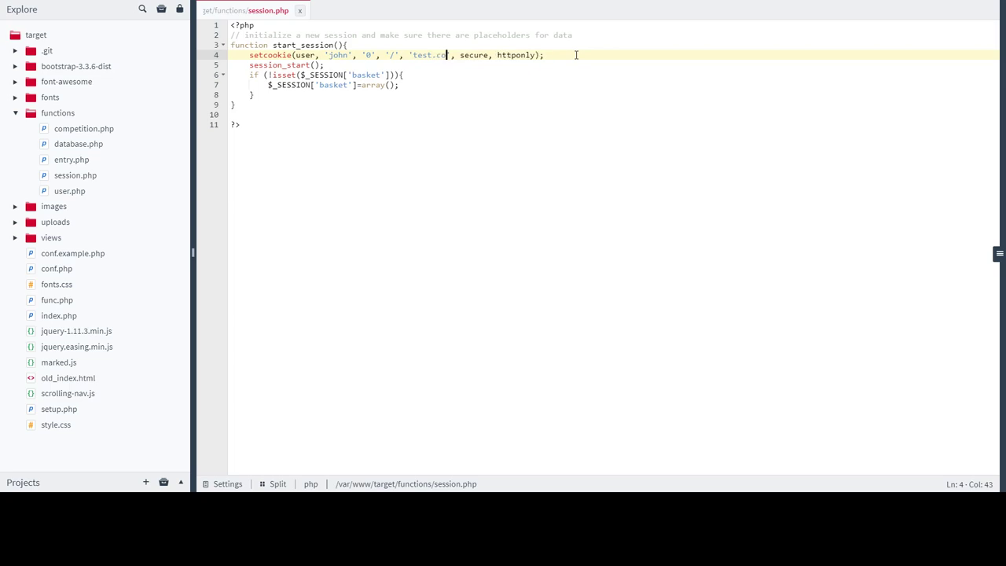
type("m")
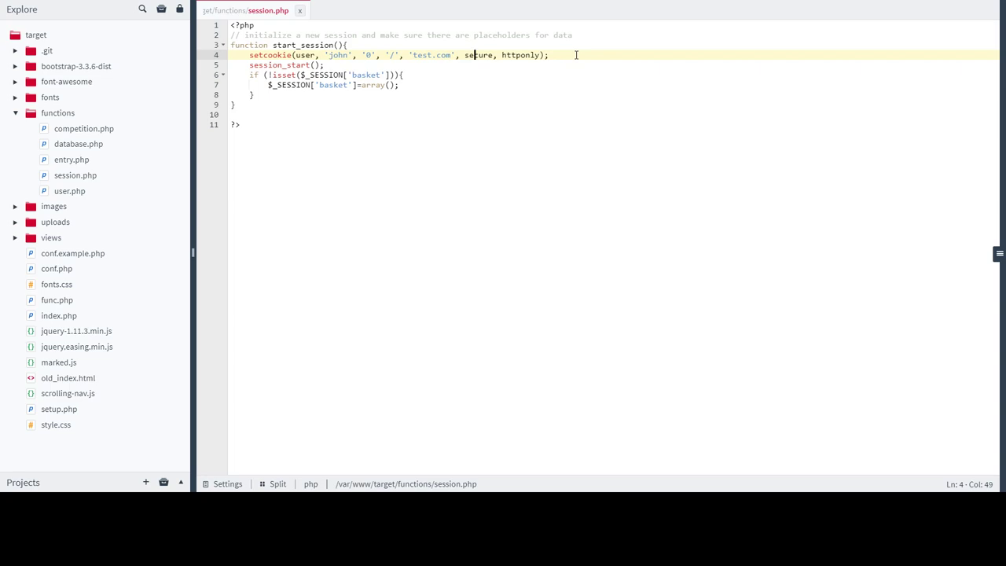
mouse_move(469, 59)
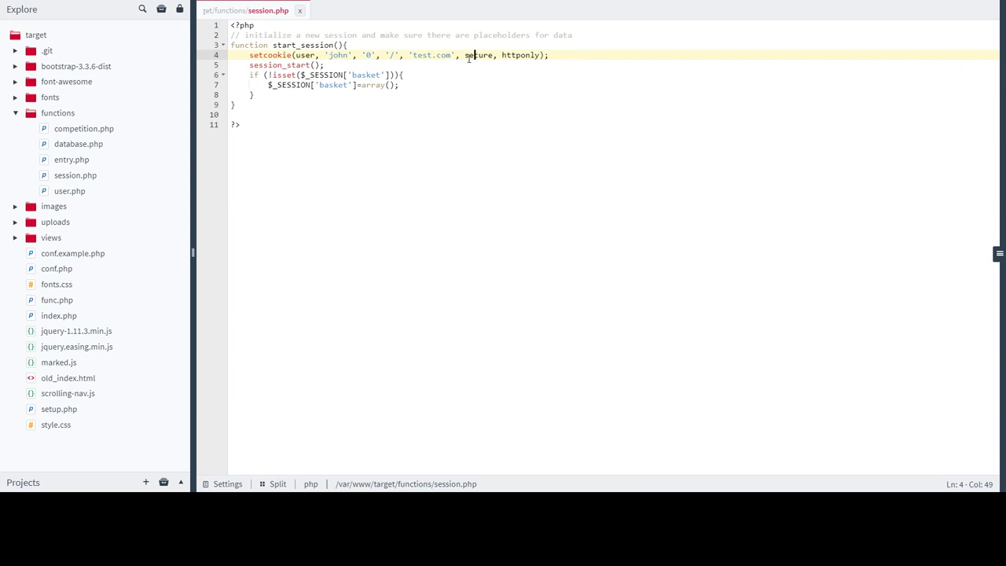
Start replacing the secure placeholder with true in setcookie.
double_click(479, 55)
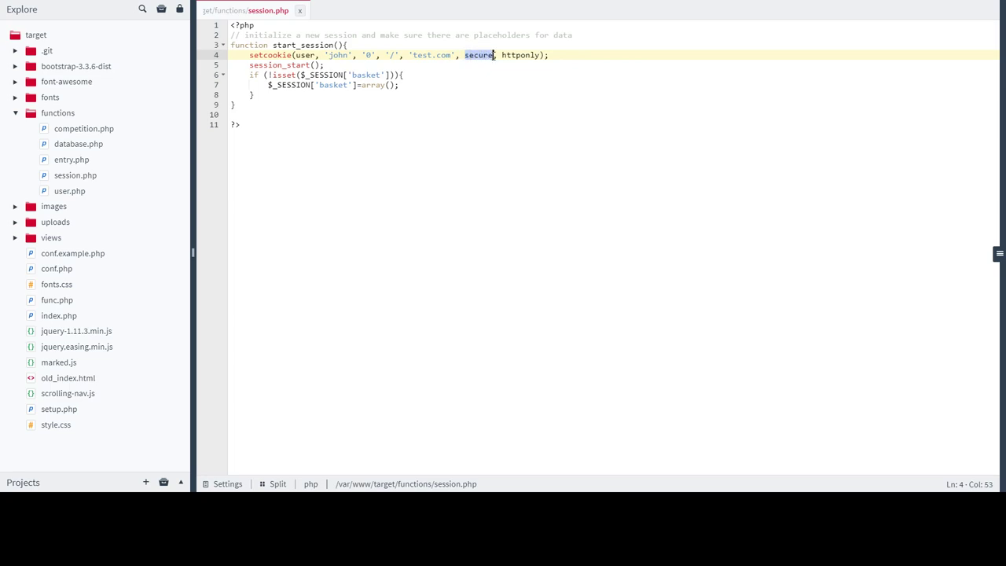
type("tu")
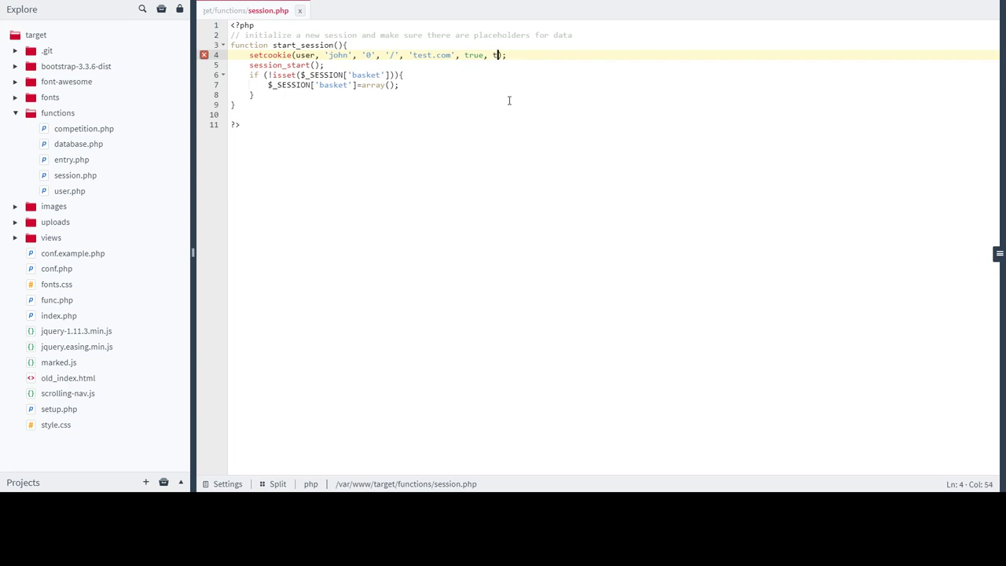
Finish httponly as true and add session_set_cookie_params(expire, path, domain, secure, httponly);.
type("rue")
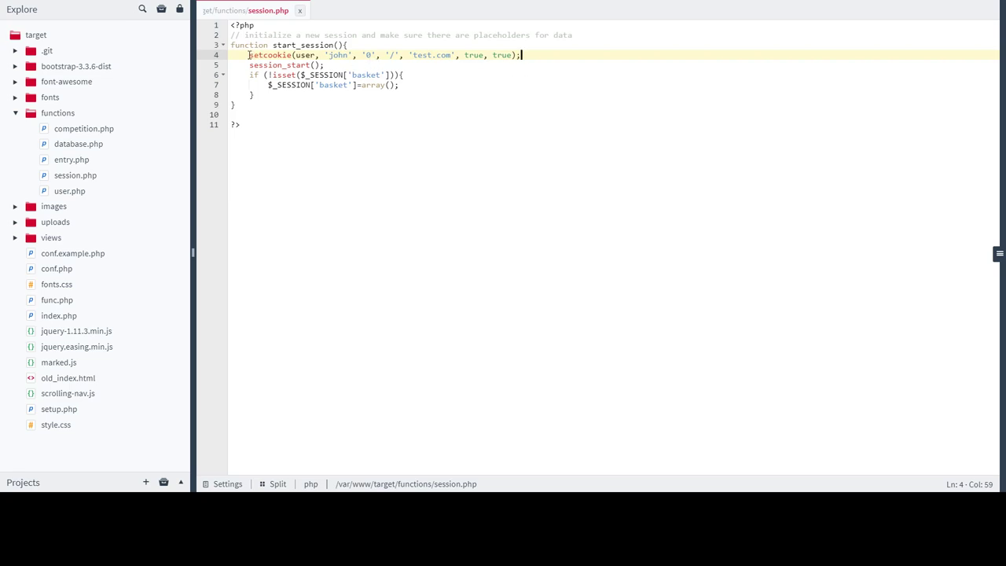
type("session_set_cookie_params(expire, path, domain, secure, httponly);")
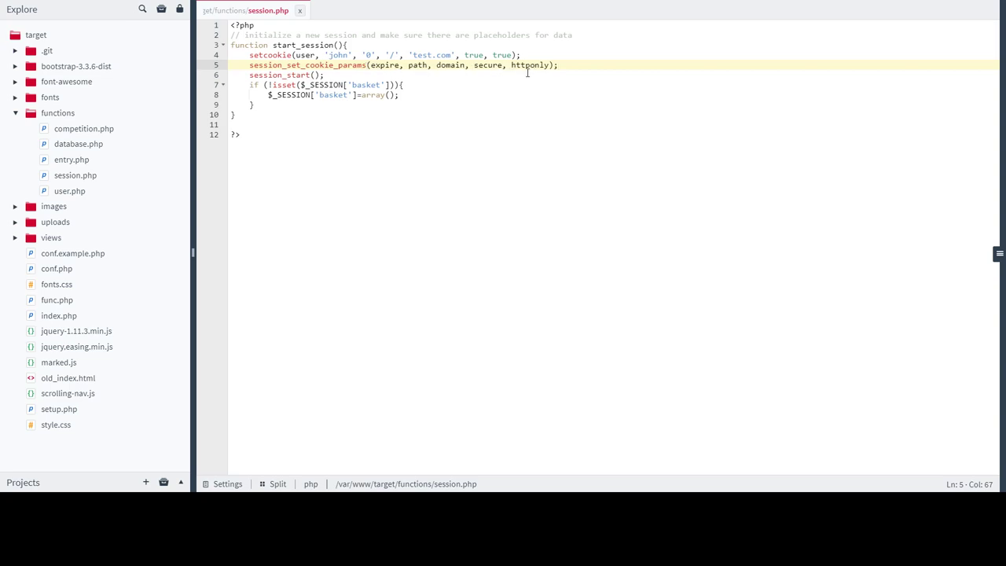
Replace the secure argument with null and httponly with true in session_set_cookie_params.
double_click(485, 65)
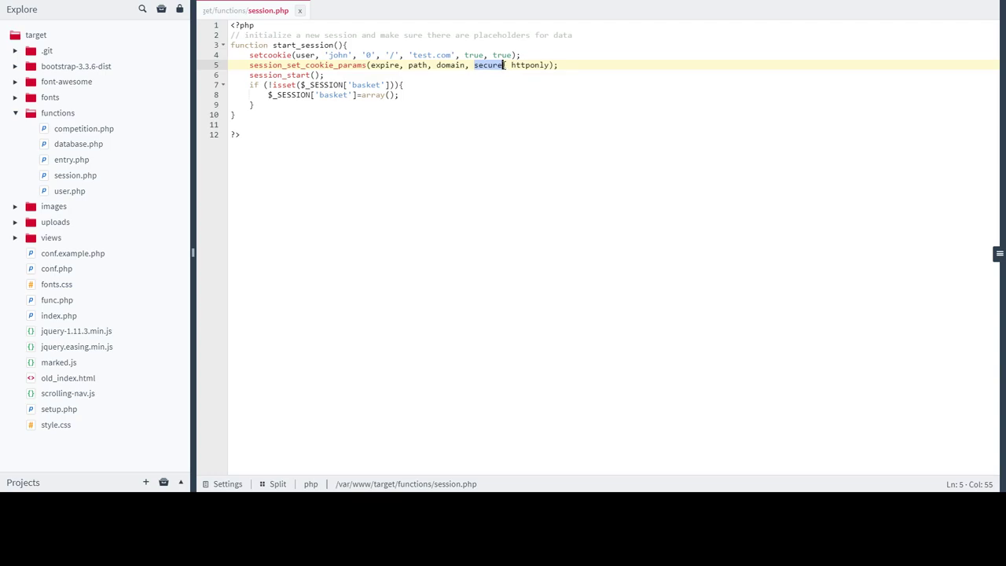
type("null")
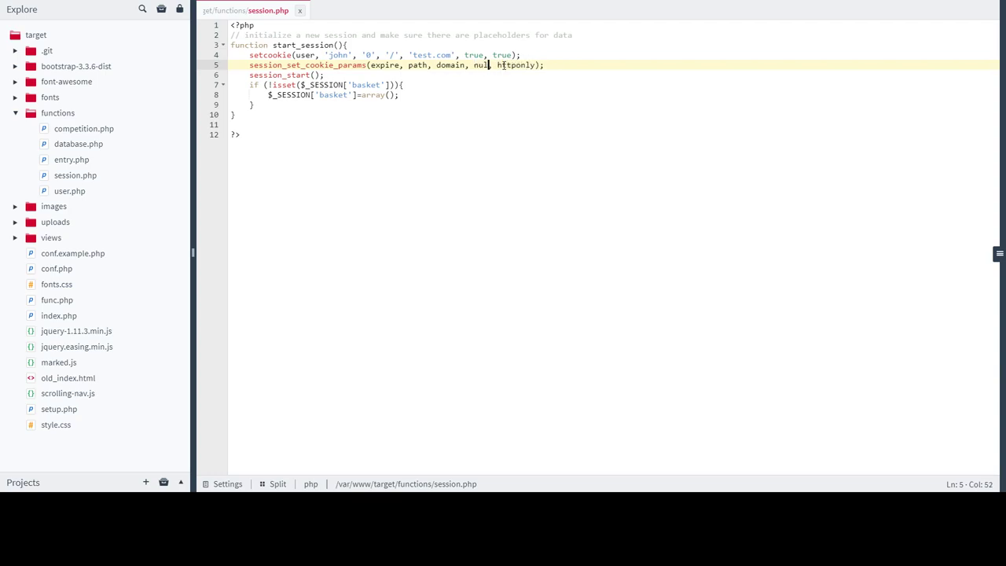
type("l")
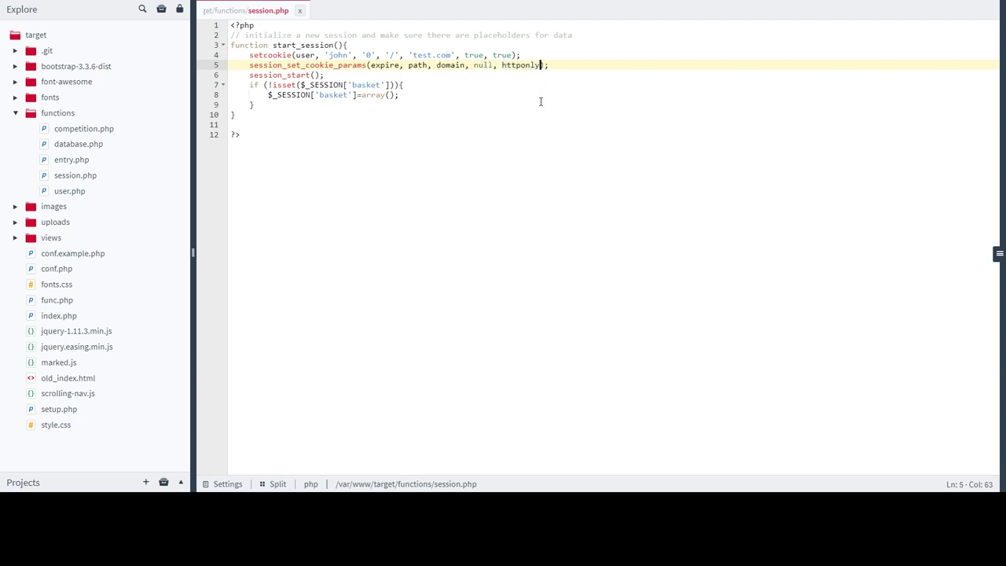
double_click(518, 65)
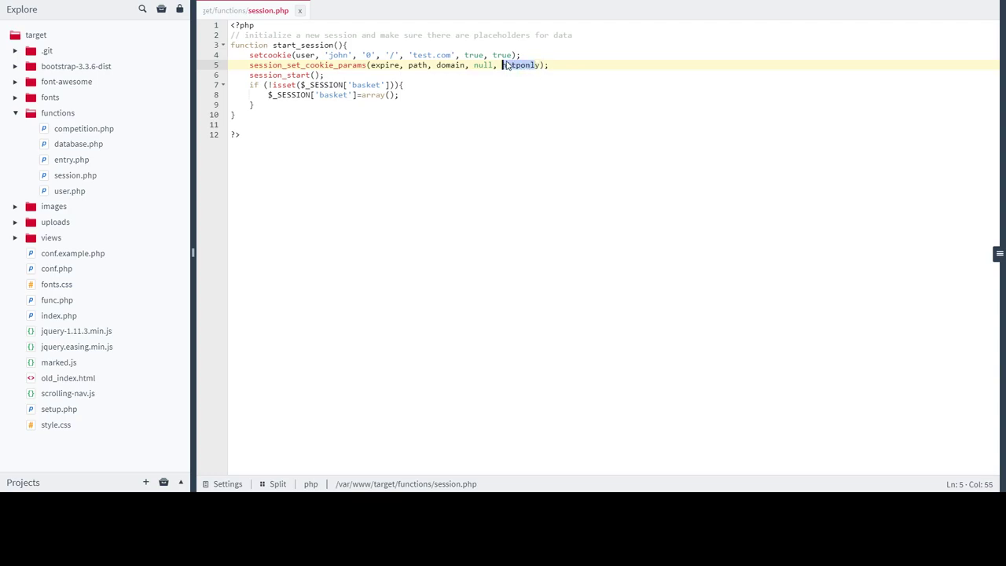
type("true")
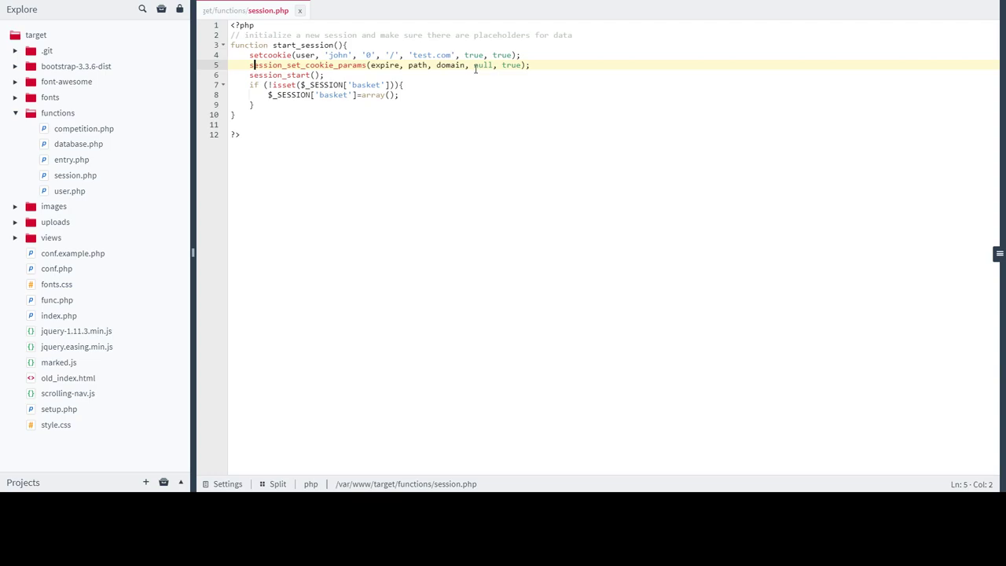
mouse_move(475, 70)
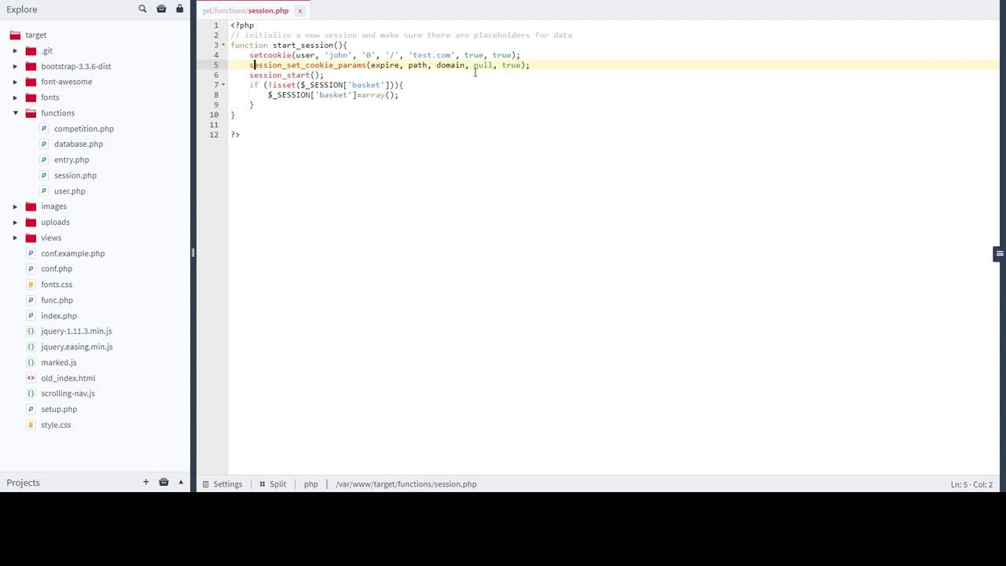